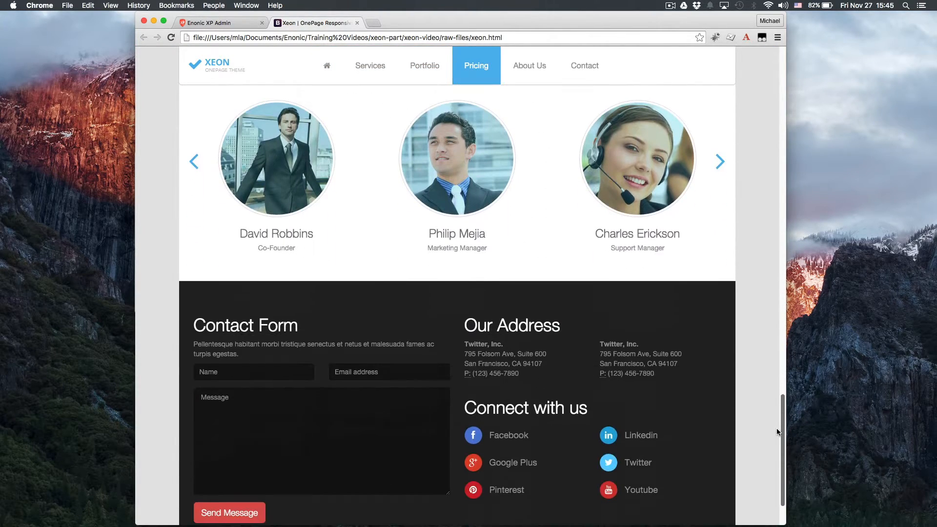
- In the xeon project, create a 'person-list' directory under the parts folder
{"action": "scroll", "scroll_direction": "up", "scroll_amount": 3}
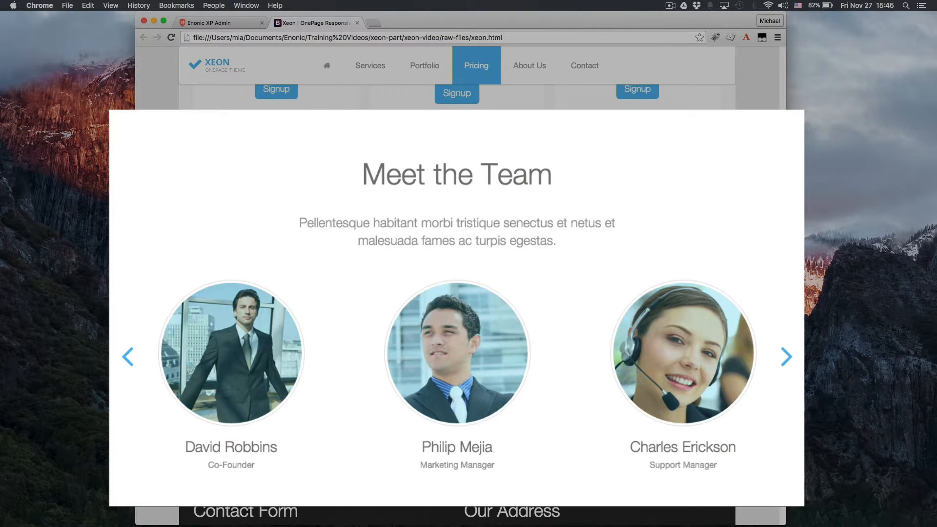
{"action": "scroll", "scroll_direction": "down", "scroll_amount": 3}
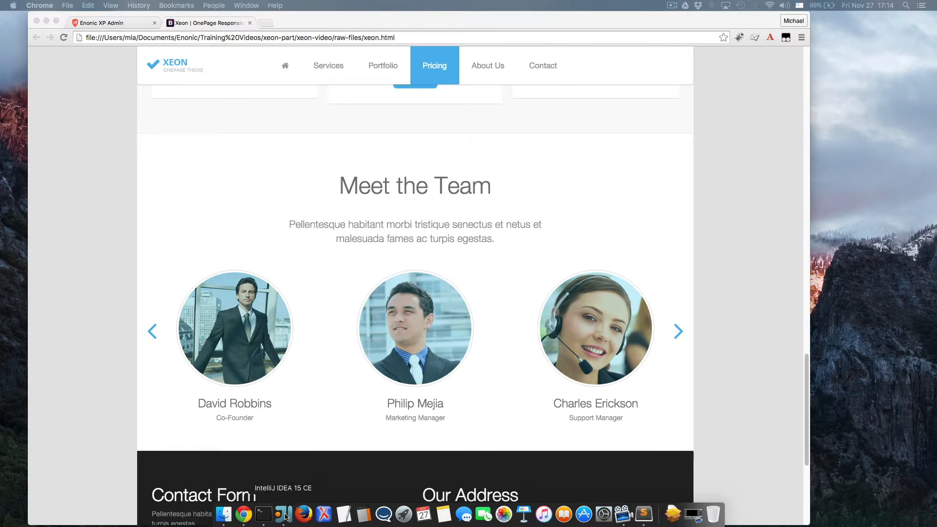
{"action": "left_click", "coordinate": [283, 512]}
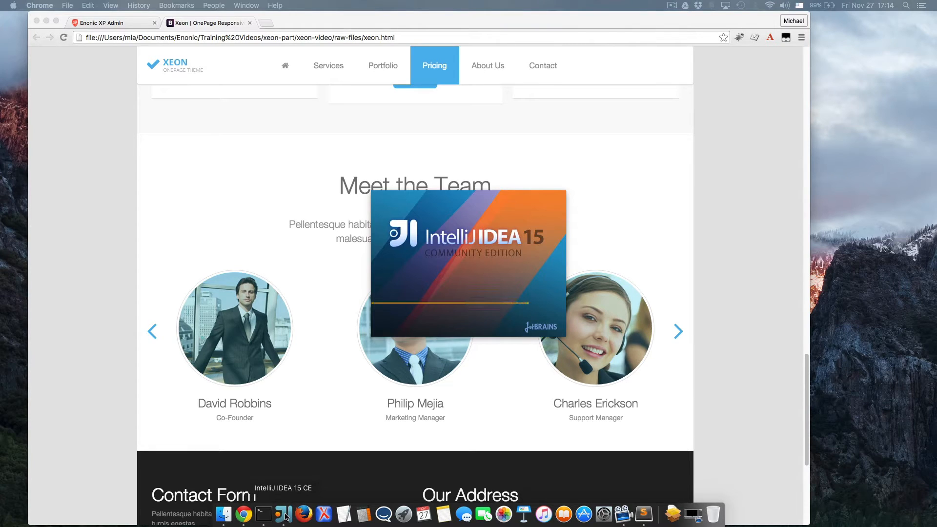
{"action": "left_click", "coordinate": [280, 513]}
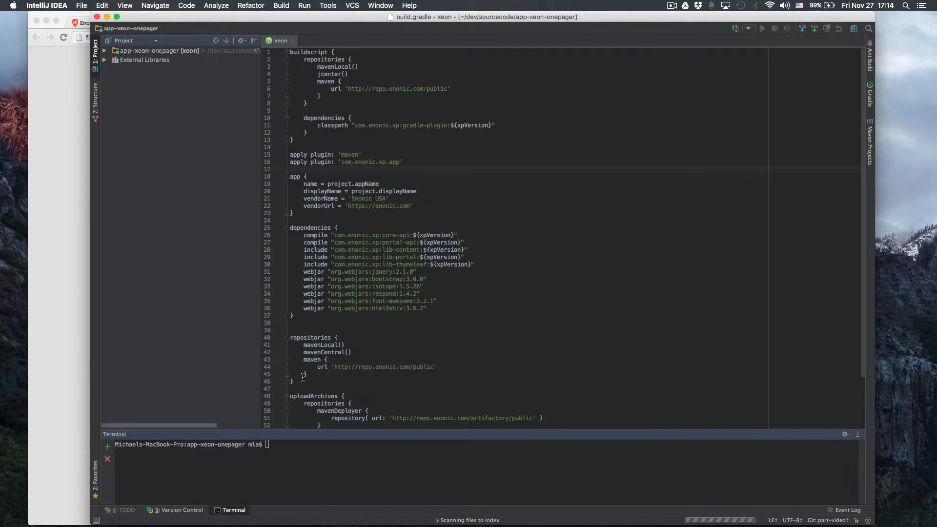
{"action": "left_click", "coordinate": [105, 51]}
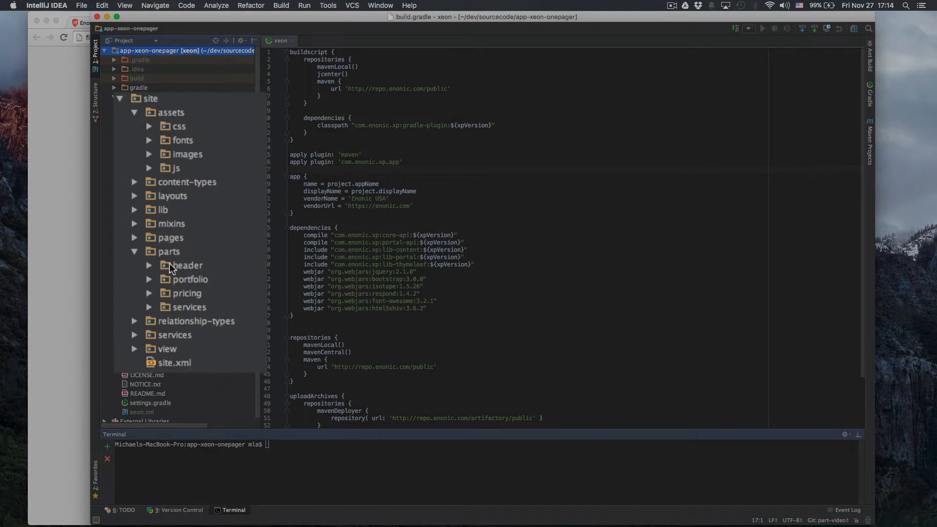
{"action": "right_click", "coordinate": [169, 251]}
{"action": "type", "text": "pers"}
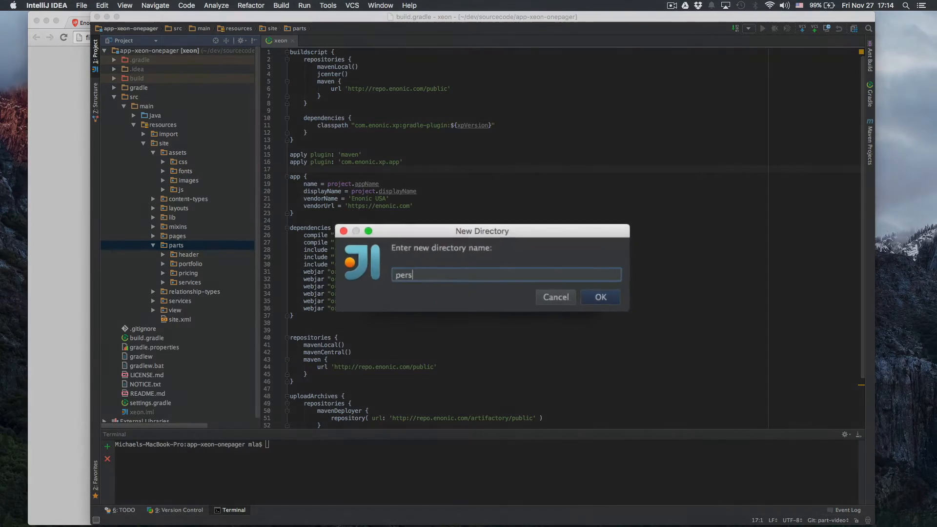
{"action": "left_click", "coordinate": [556, 297]}
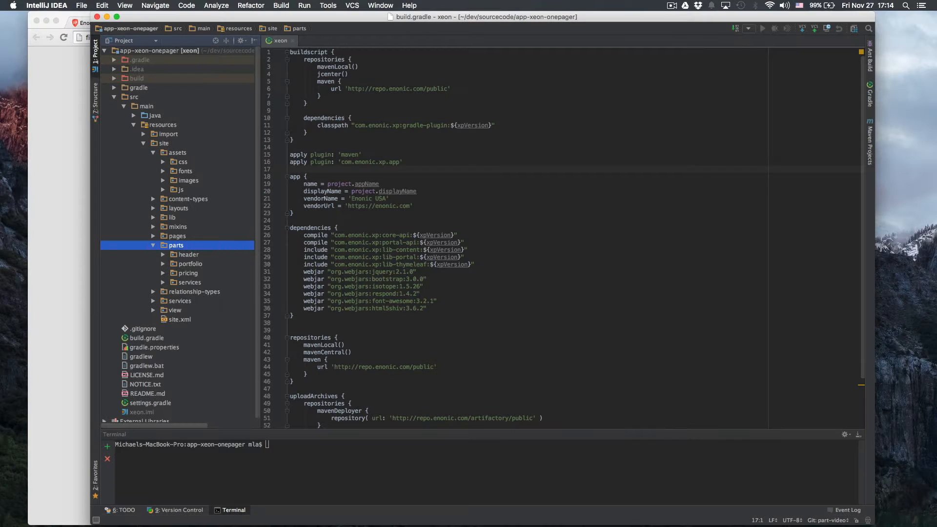
- Add an empty person-list.html file inside the person-list folder
{"action": "right_click", "coordinate": [193, 251]}
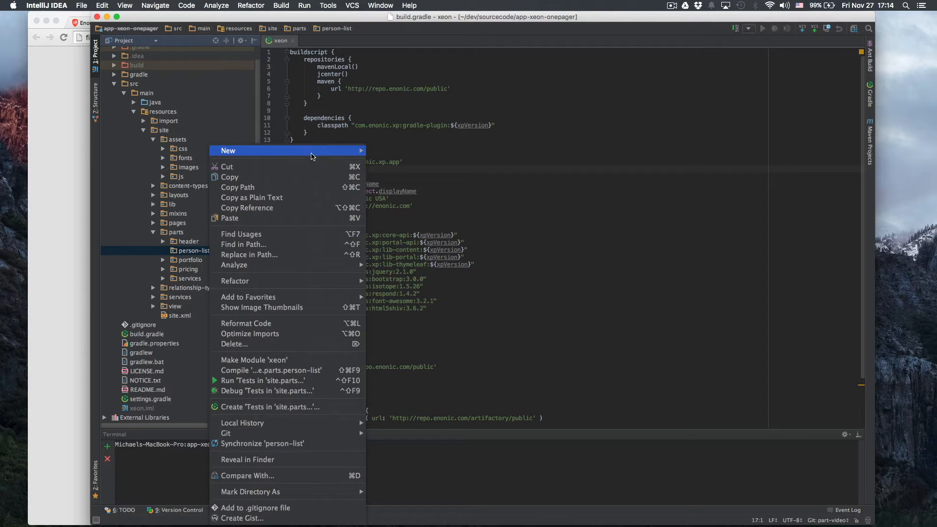
{"action": "left_click", "coordinate": [229, 151]}
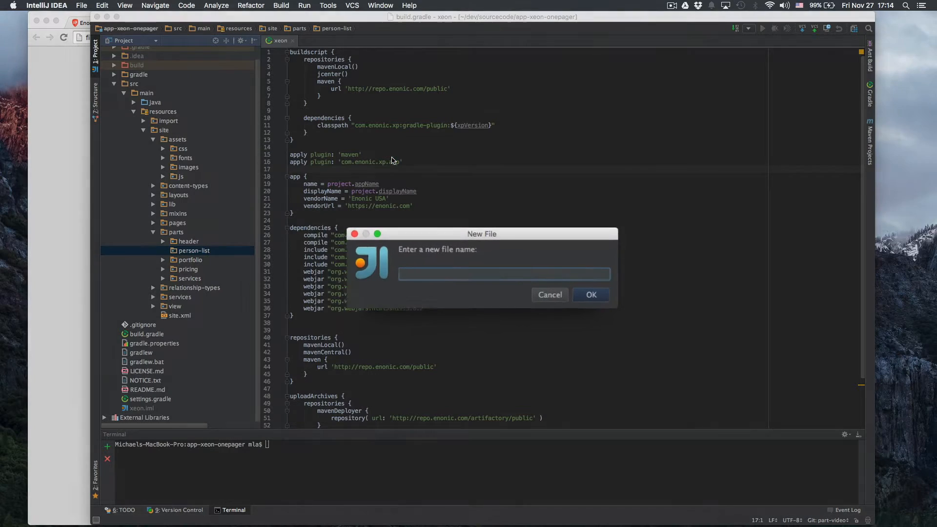
{"action": "type", "text": "person-list."}
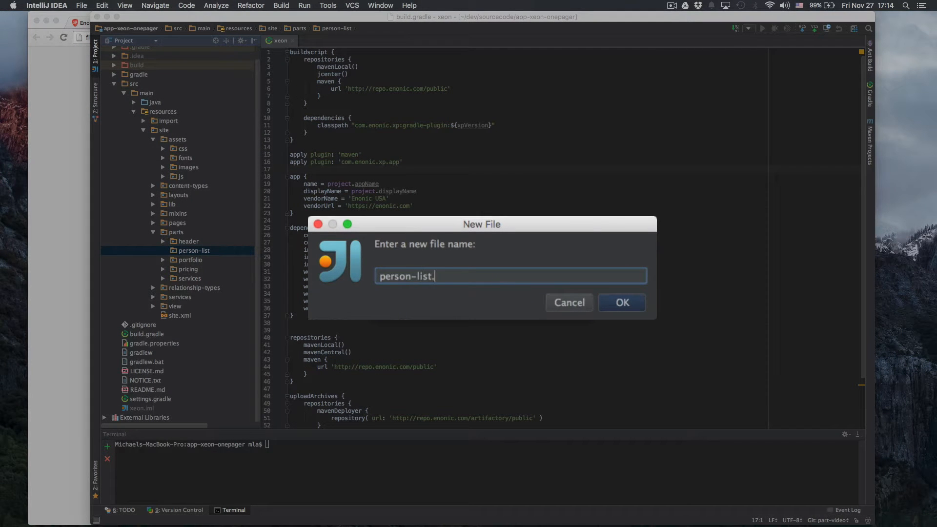
{"action": "left_click", "coordinate": [622, 302]}
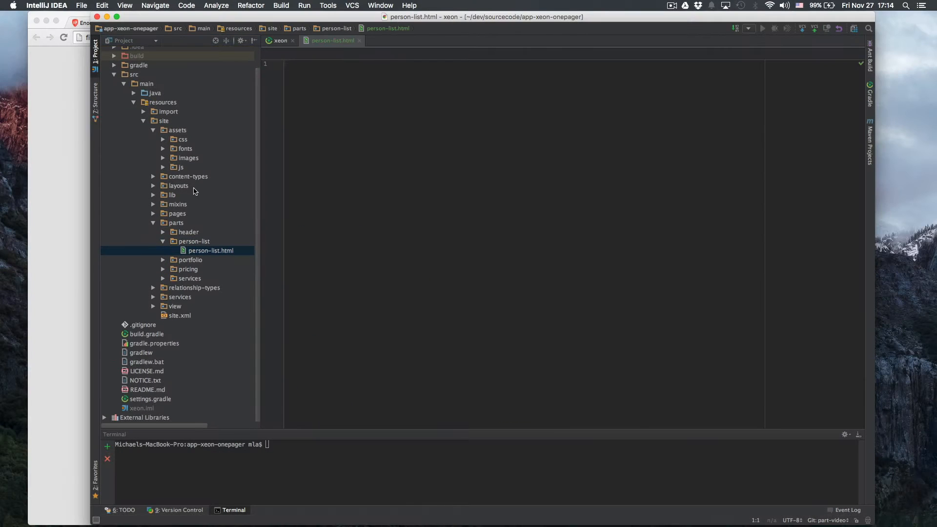
- Copy the template's team section markup into person-list.html and replace xeon_files with ../../assets/images
{"action": "right_click", "coordinate": [266, 278]}
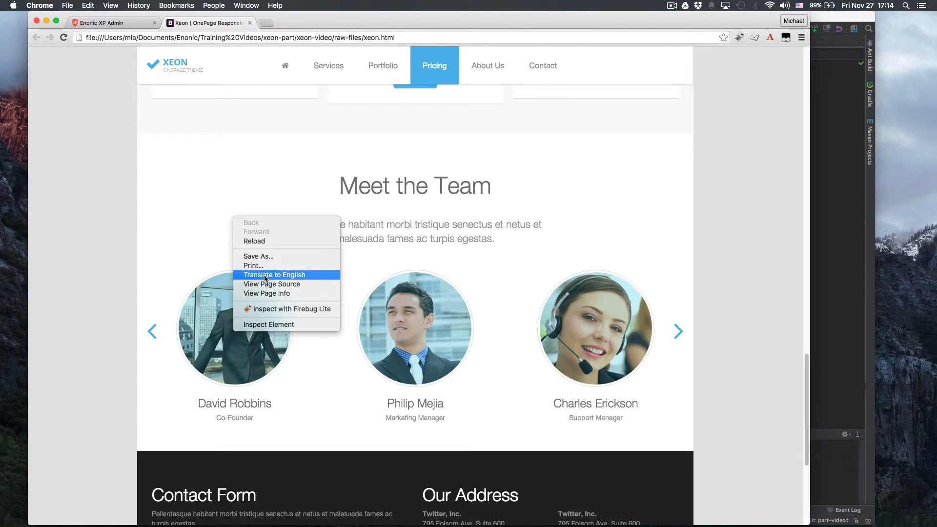
{"action": "left_click", "coordinate": [272, 284]}
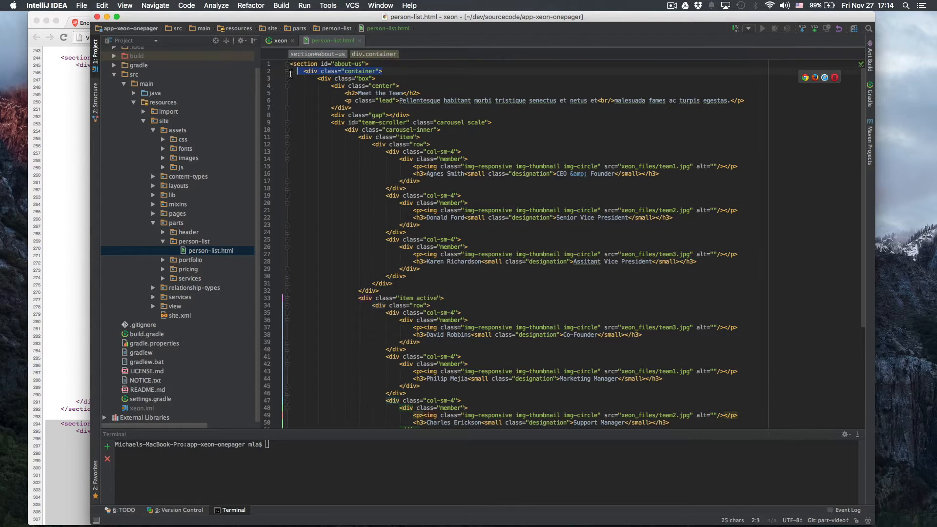
{"action": "scroll", "scroll_direction": "down", "scroll_amount": 3}
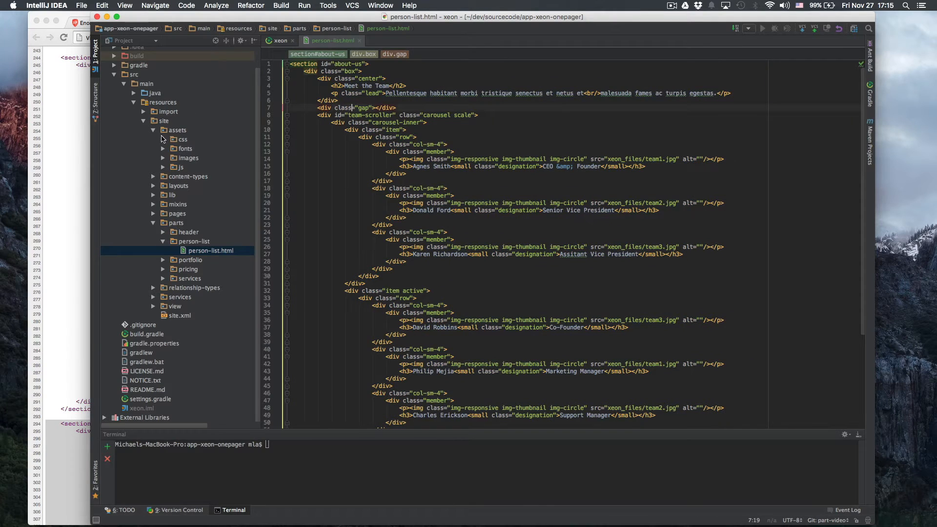
{"action": "left_click", "coordinate": [164, 157]}
{"action": "type", "text": "../../assets/images"}
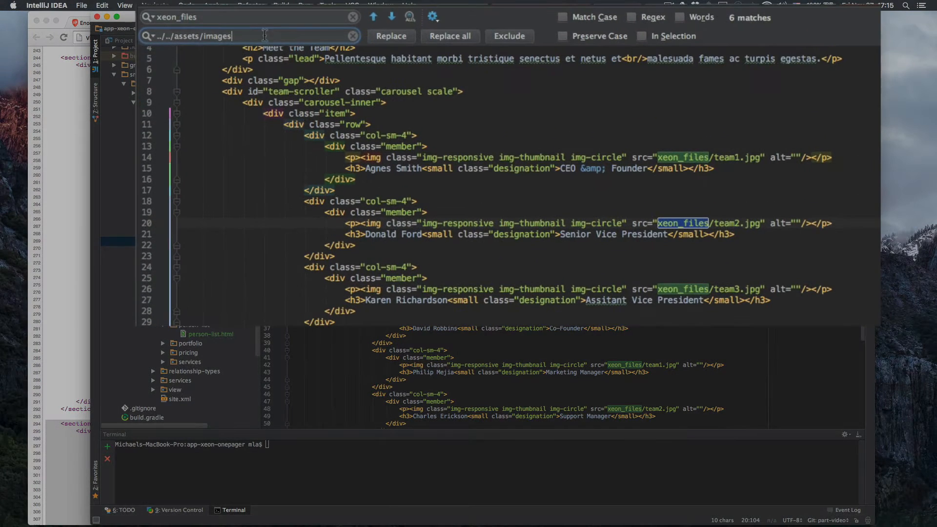
{"action": "left_click", "coordinate": [449, 36]}
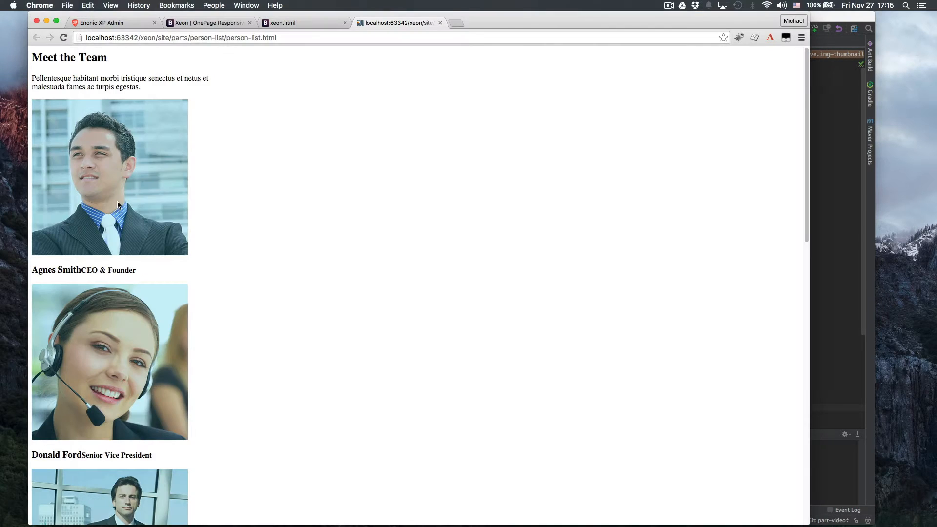
- Scroll through the rendered team list in the Chrome preview of person-list.html
{"action": "scroll", "scroll_direction": "down", "scroll_amount": 3}
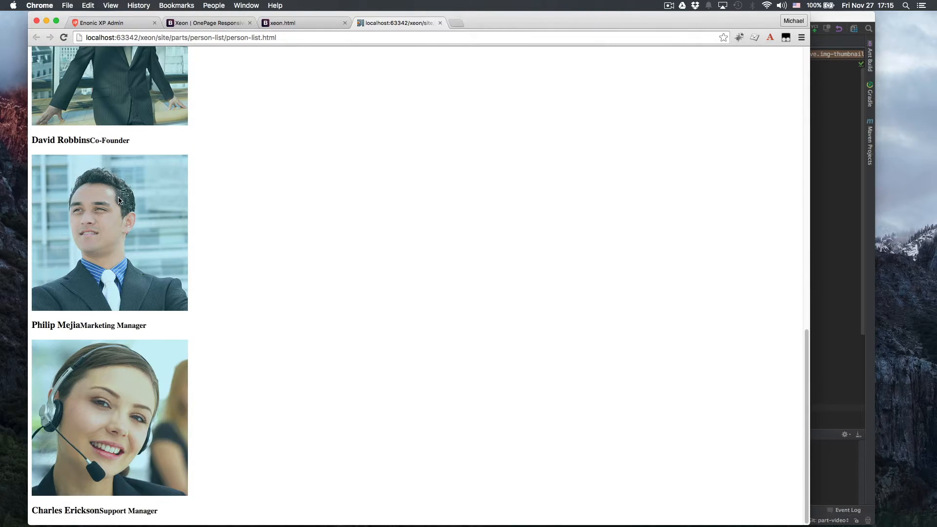
{"action": "scroll", "scroll_direction": "up", "scroll_amount": 3}
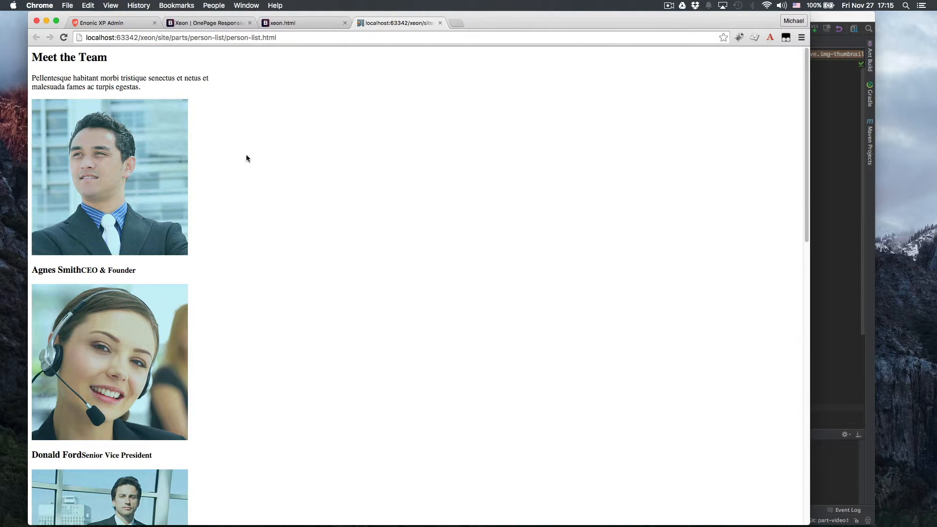
{"action": "mouse_move", "coordinate": [354, 136]}
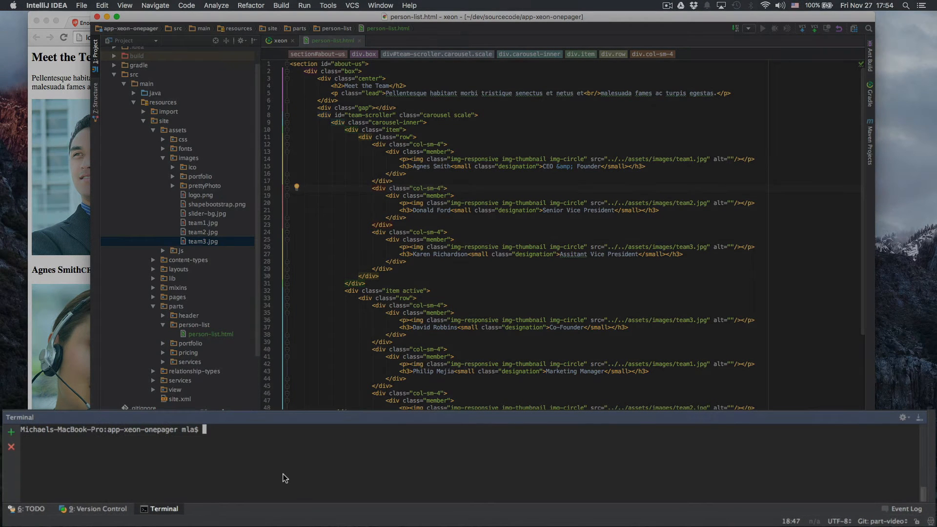
- Run gradle deploy in the IntelliJ terminal
{"action": "type", "text": "gradle dep"}
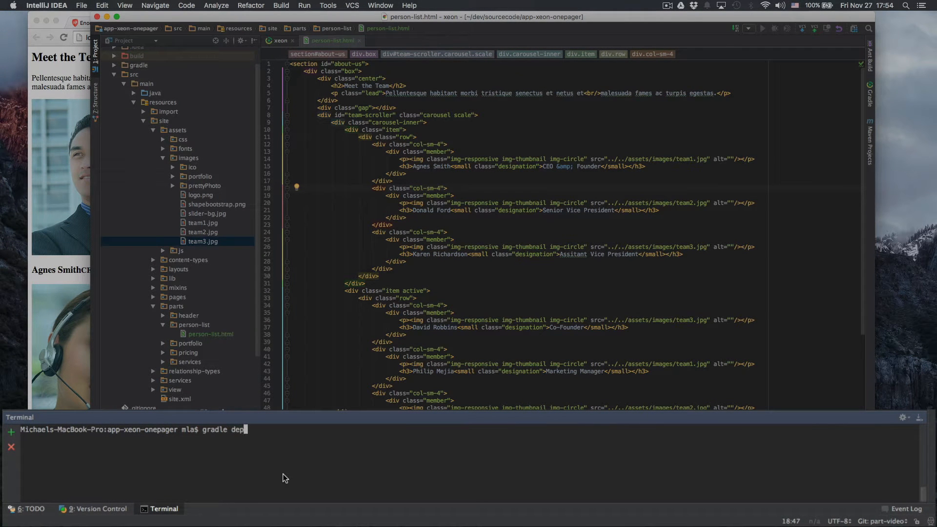
{"action": "key", "text": "Return"}
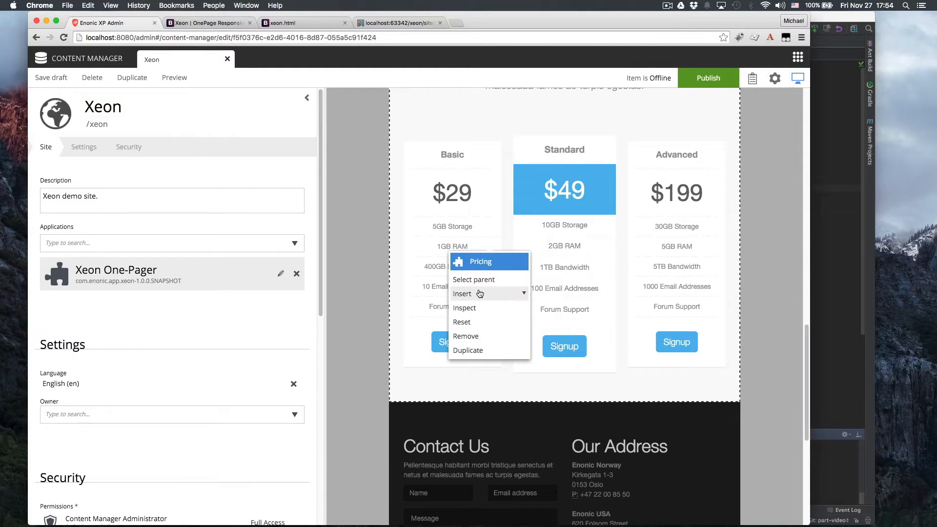
- Insert the person-list part below the Pricing section, found by searching 'per'
{"action": "left_click", "coordinate": [463, 308]}
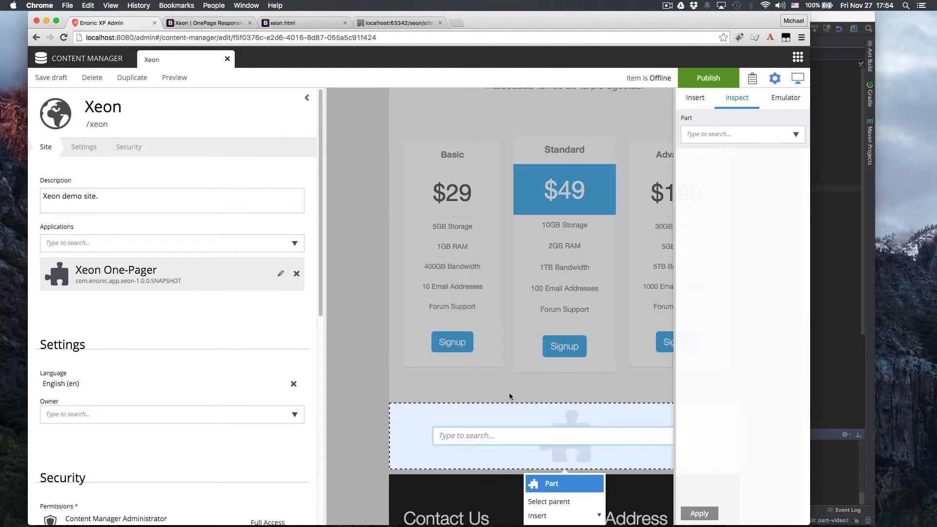
{"action": "type", "text": "per"}
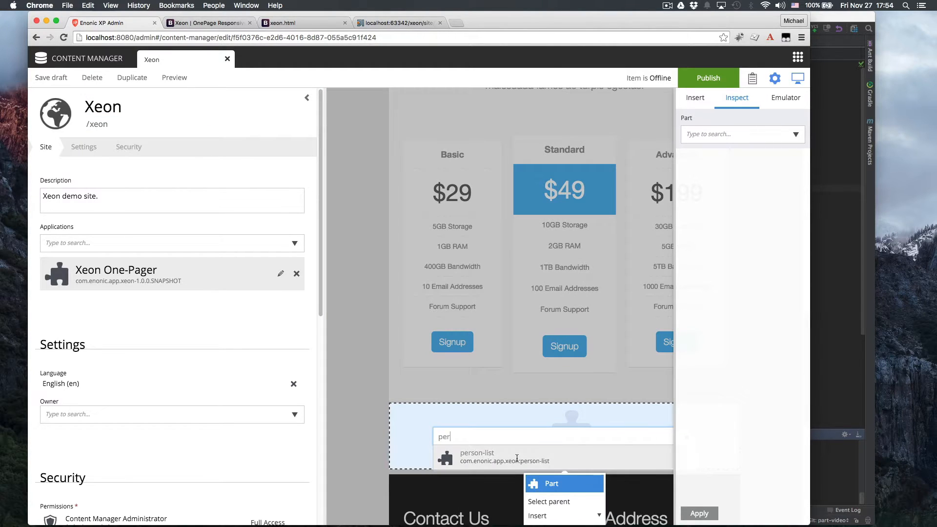
{"action": "left_click", "coordinate": [504, 456]}
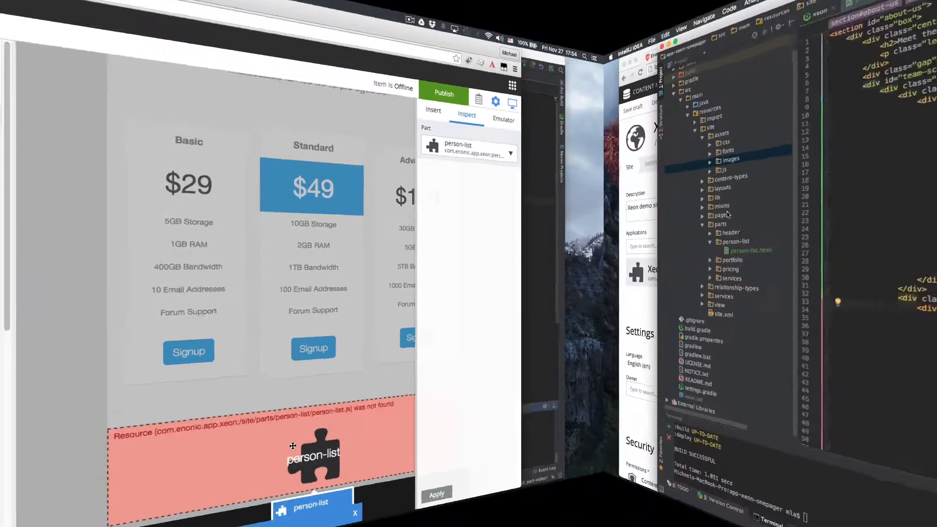
{"action": "right_click", "coordinate": [179, 240]}
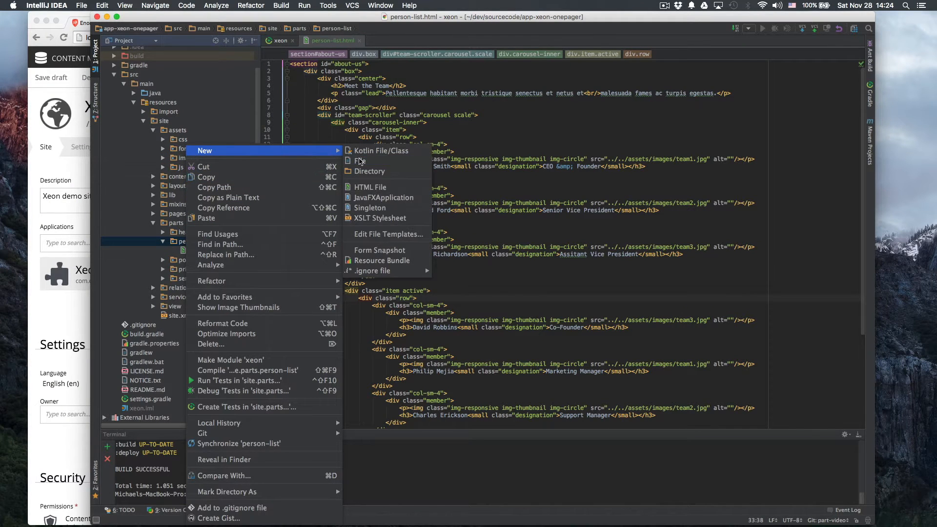
- Create person-list.js in the person-list folder to render person-list.html with Thymeleaf
{"action": "left_click", "coordinate": [361, 161]}
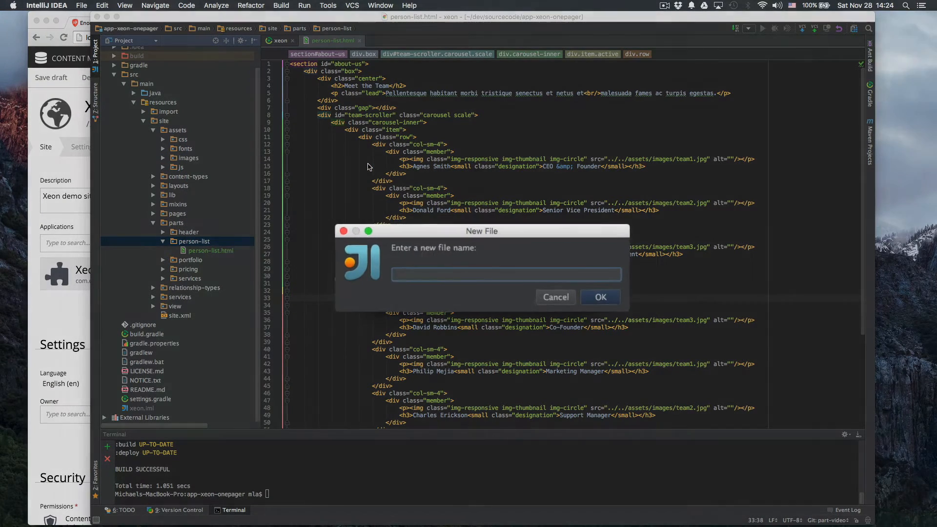
{"action": "type", "text": "person-"}
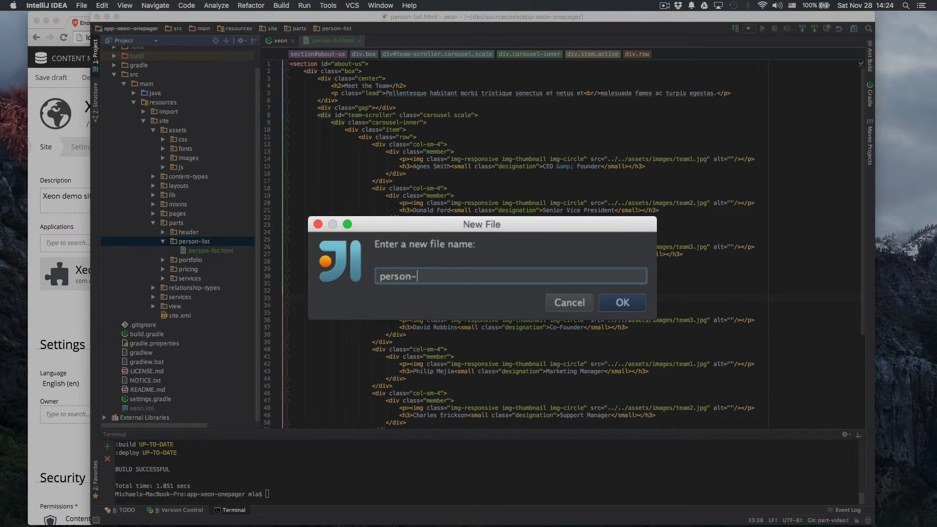
{"action": "left_click", "coordinate": [621, 301]}
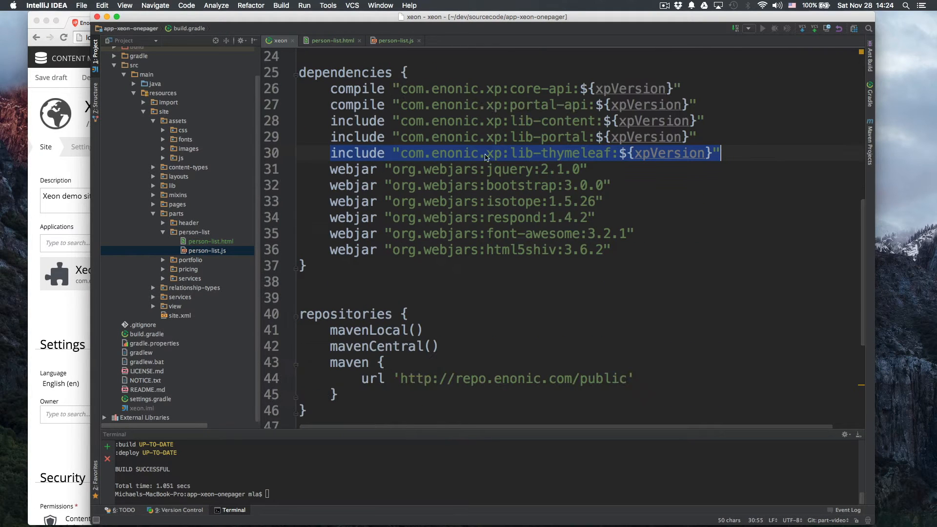
{"action": "left_click", "coordinate": [394, 40]}
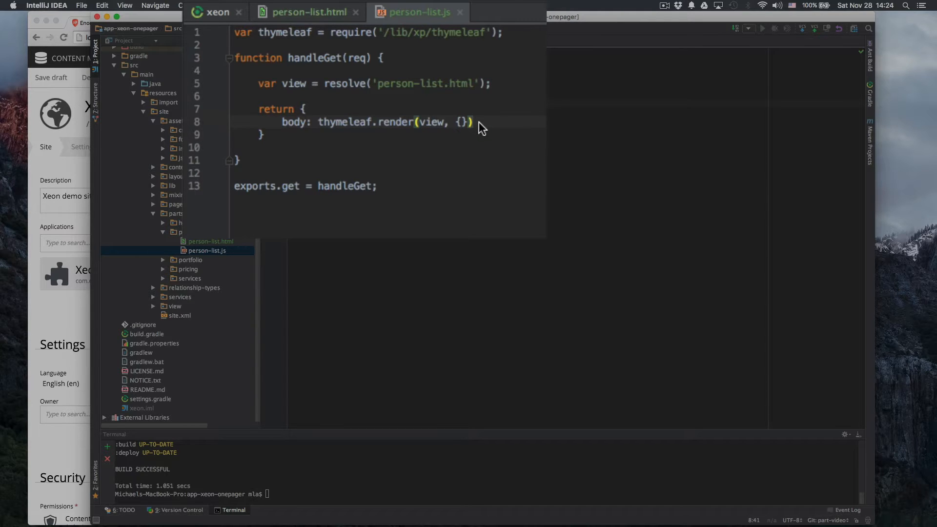
- Give each team img tag a data-th-src portal.assetUrl path, then type gradle deploy
{"action": "left_click", "coordinate": [210, 241]}
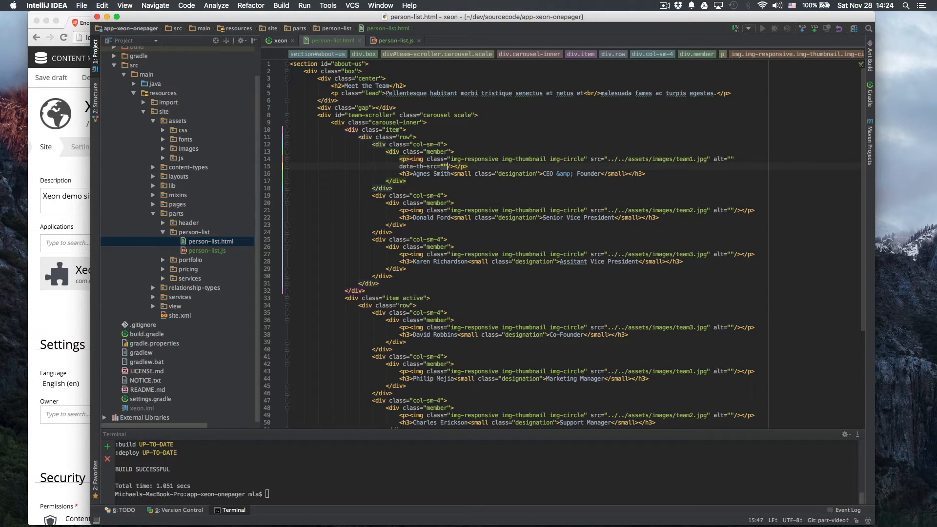
{"action": "type", "text": "${}"}
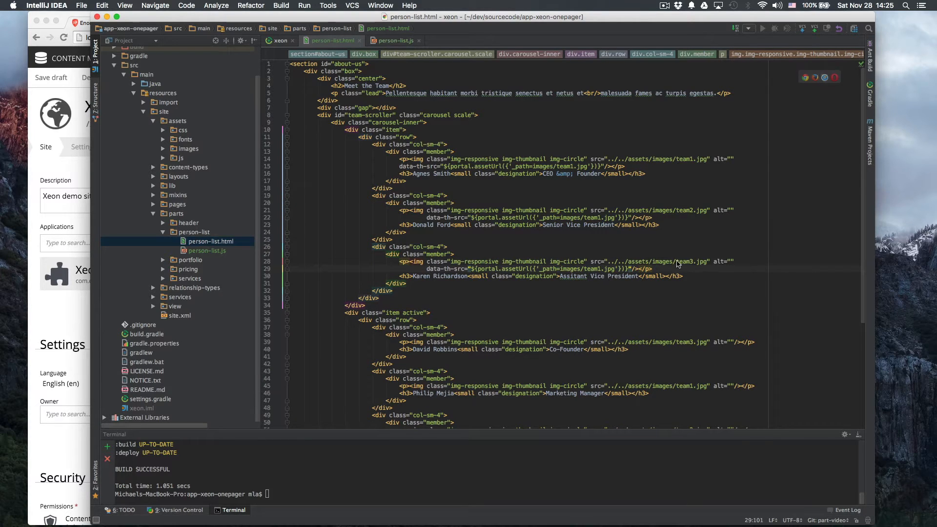
{"action": "left_click", "coordinate": [599, 218]}
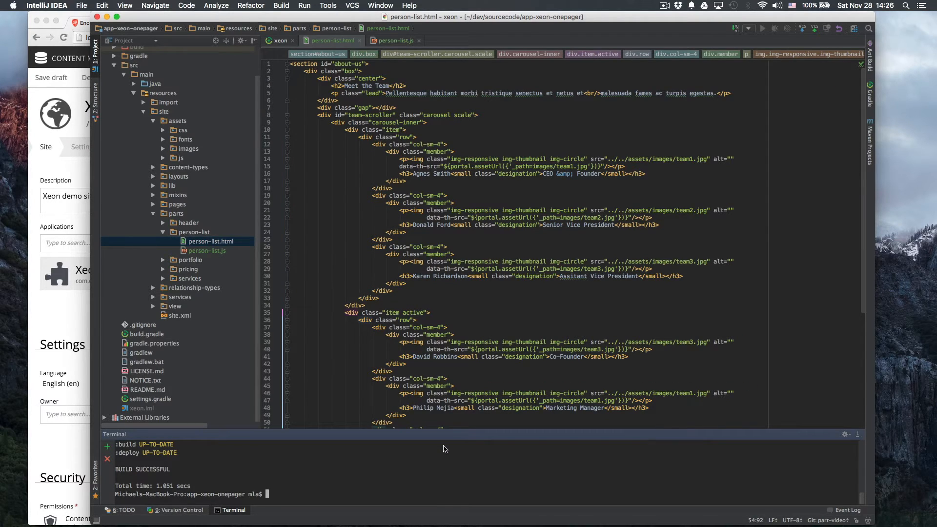
{"action": "type", "text": "gradle deploy"}
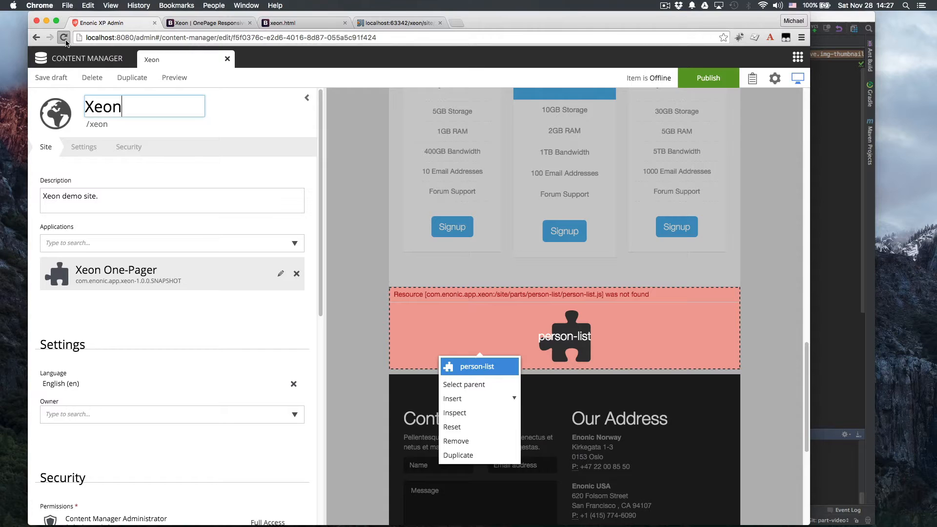
- Reload the Content Manager site editor and scroll to check the person-list part
{"action": "left_click", "coordinate": [62, 37]}
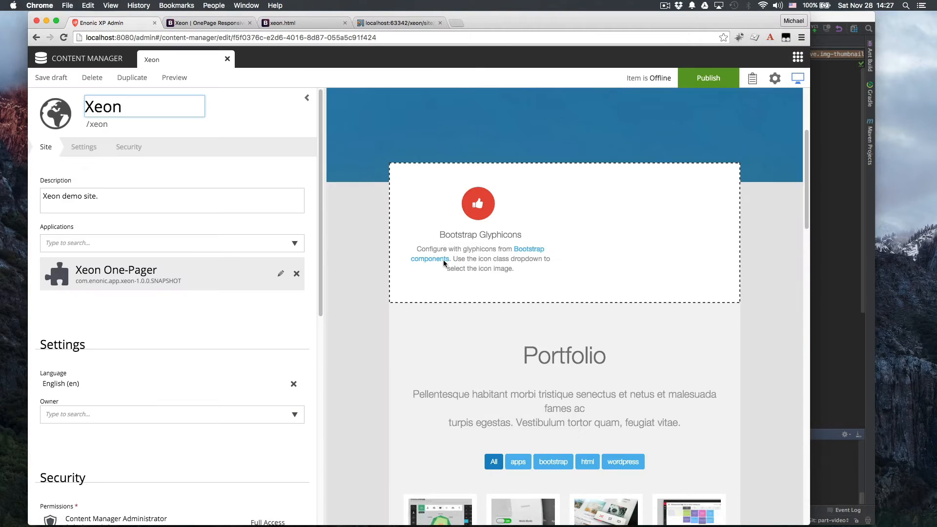
{"action": "scroll", "scroll_direction": "down", "scroll_amount": 3}
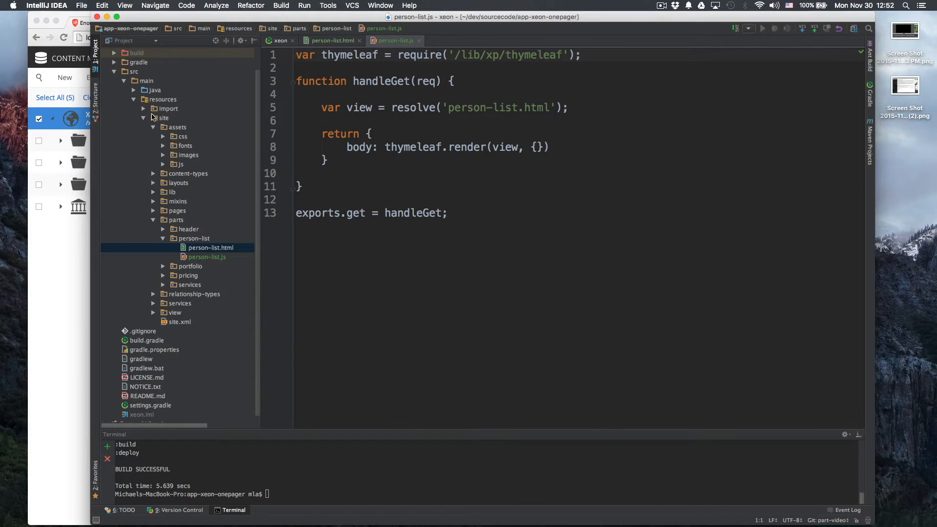
- Expand content-types and open person.xml with its job-title and photo inputs
{"action": "left_click", "coordinate": [153, 174]}
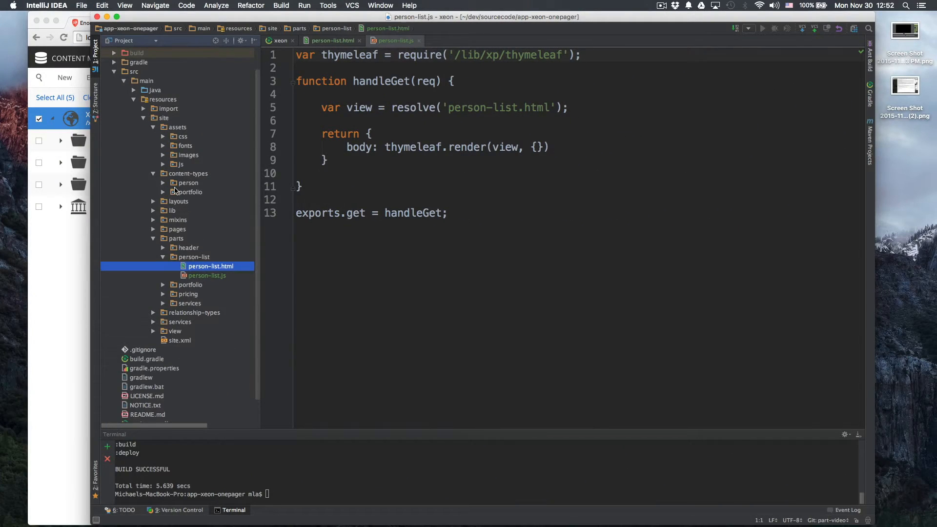
{"action": "left_click", "coordinate": [163, 182]}
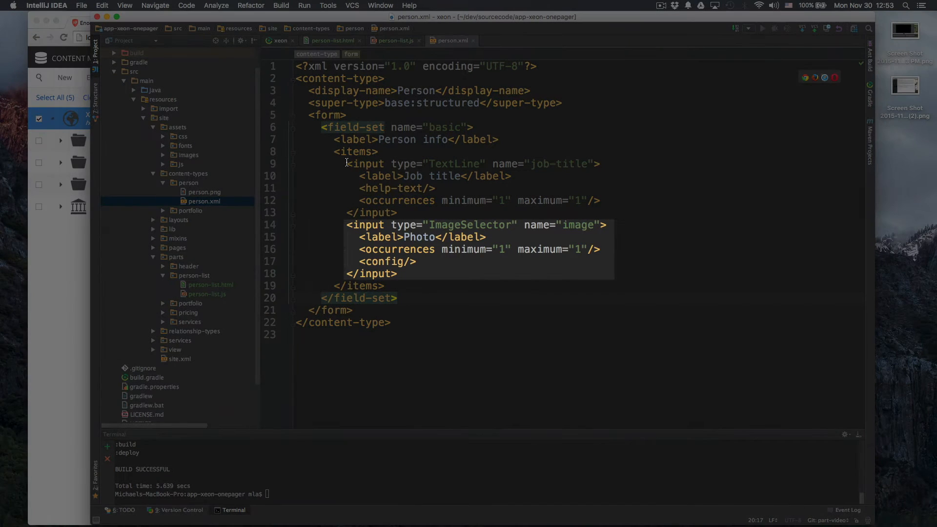
- Add person-list.xml with title, text and person-selector inputs, then type deploy
{"action": "left_click", "coordinate": [416, 261]}
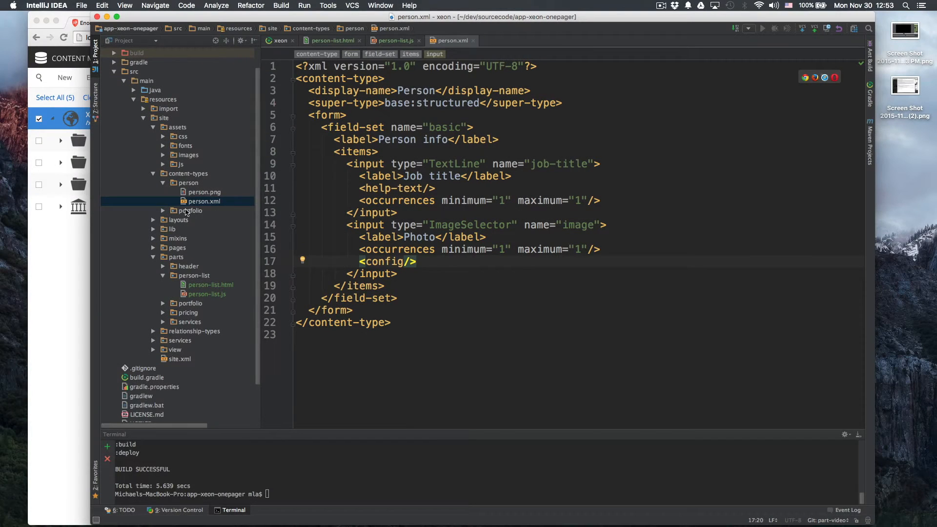
{"action": "right_click", "coordinate": [194, 275]}
{"action": "type", "text": "person-"}
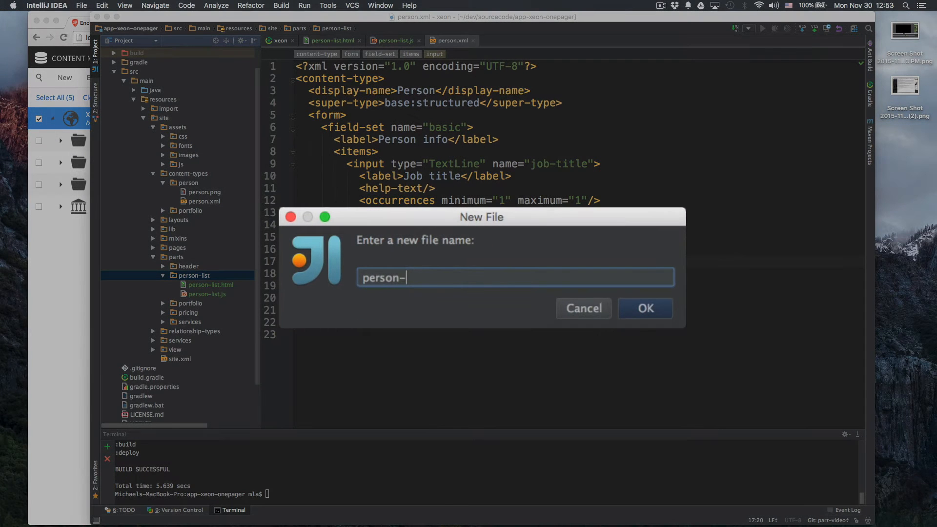
{"action": "type", "text": "list.xml"}
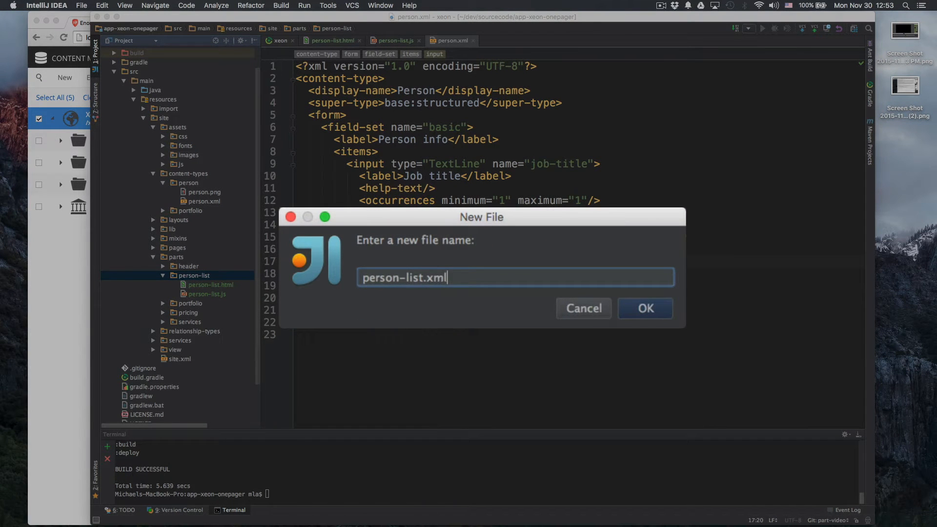
{"action": "left_click", "coordinate": [645, 308]}
{"action": "type", "text": "gradle"}
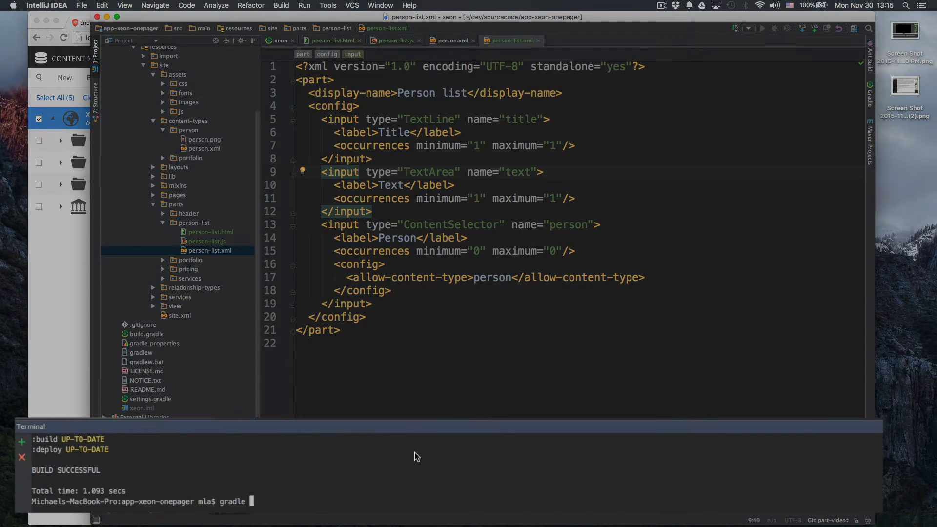
{"action": "type", "text": "deploy"}
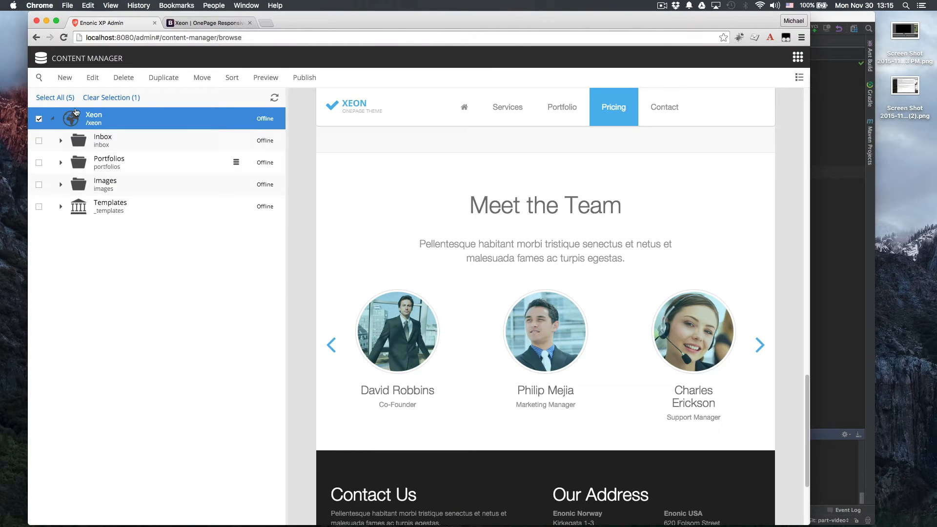
- Add a People folder under Xeon with persons Morten Eriksen, Thomas Sigdestad and Michael Lazell
{"action": "left_click", "coordinate": [64, 77]}
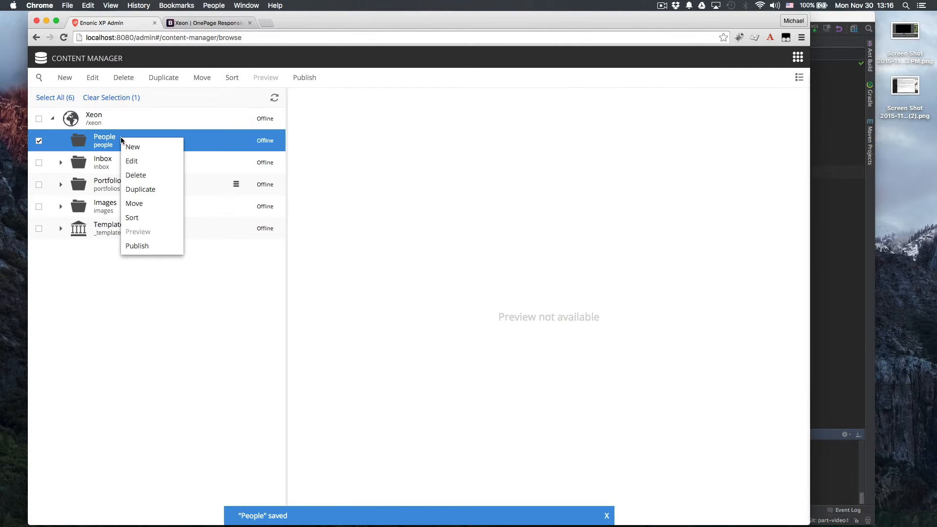
{"action": "left_click", "coordinate": [132, 146]}
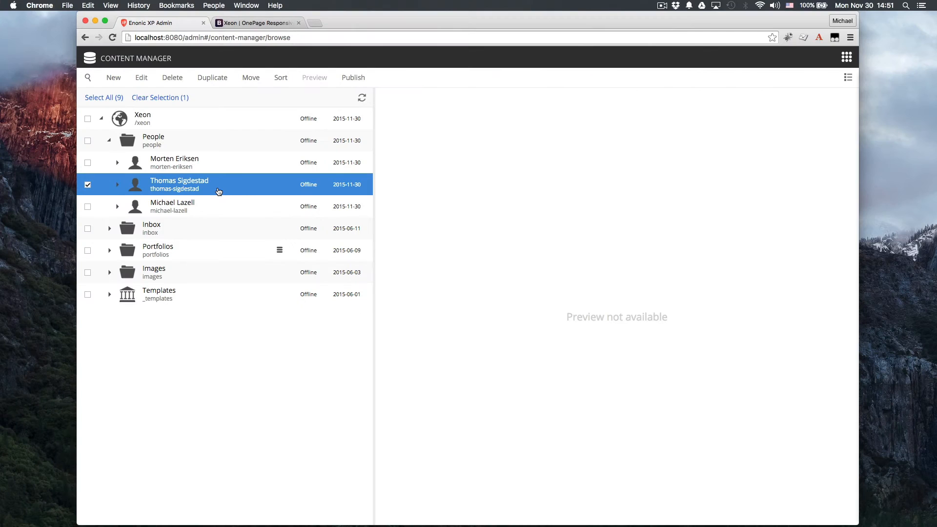
{"action": "left_click", "coordinate": [174, 162]}
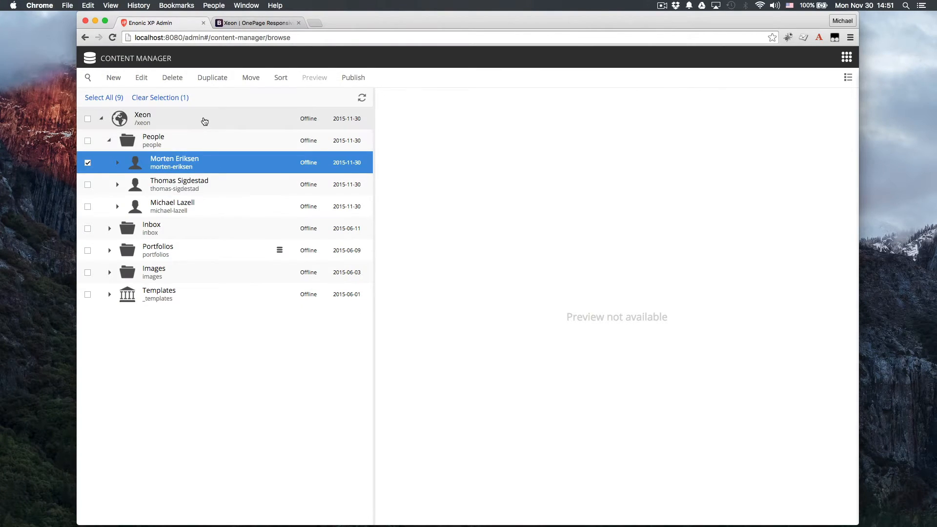
{"action": "double_click", "coordinate": [142, 118]}
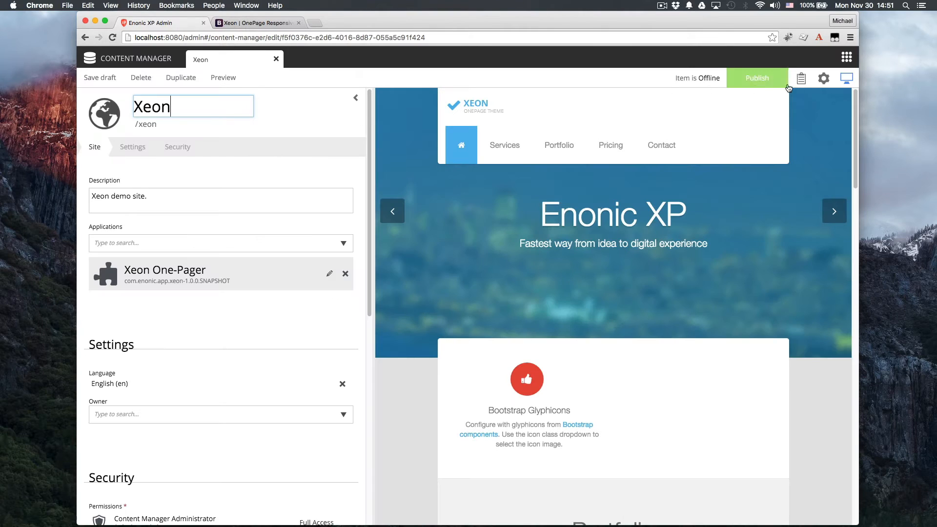
{"action": "left_click", "coordinate": [823, 78]}
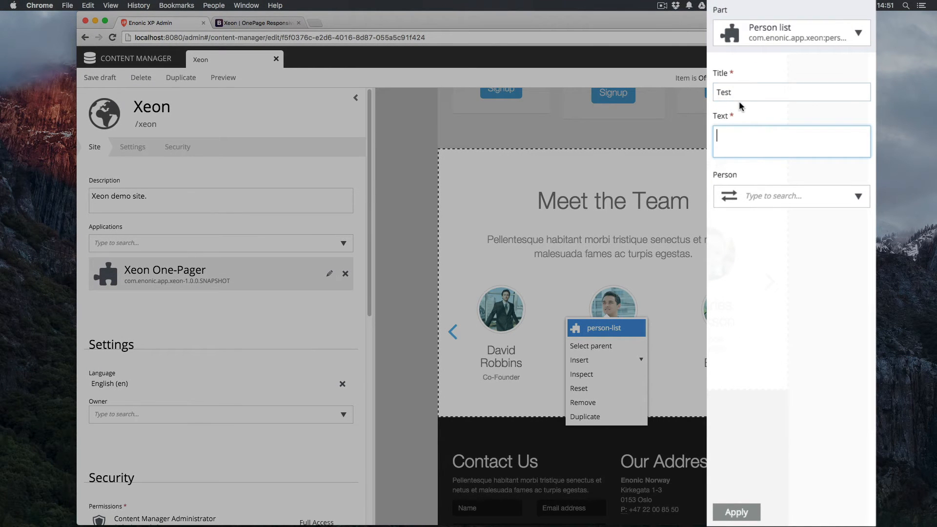
{"action": "type", "text": "Text"}
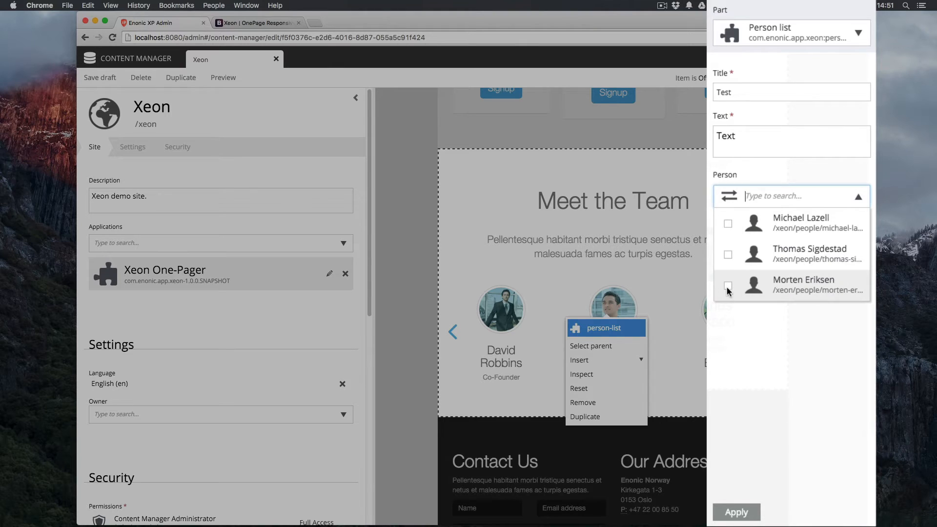
{"action": "left_click", "coordinate": [728, 285]}
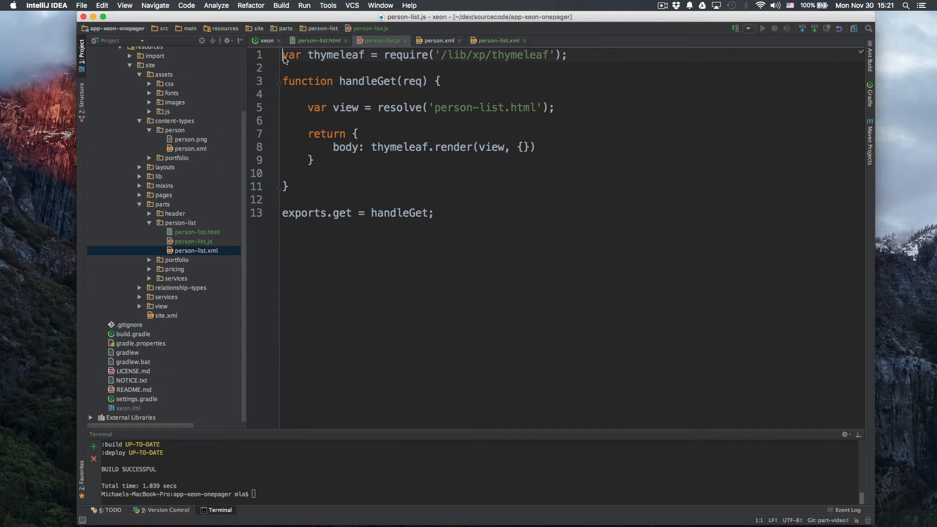
- In person-list.js, pass a model with title/text defaulting to 'Missing title'/'Missing text' to thymeleaf.render
{"action": "type", "text": "var portal = require('/lib/xp/portal');"}
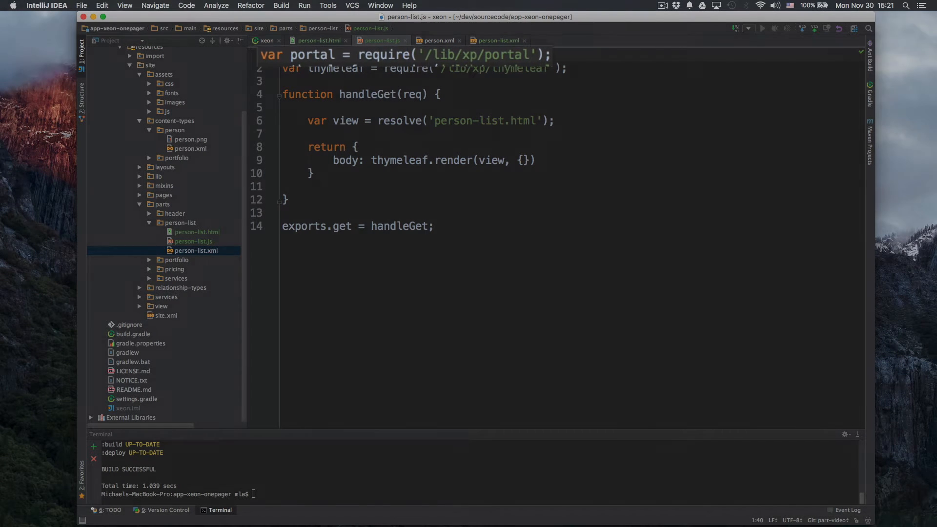
{"action": "type", "text": "var component = portal.getComponent();"}
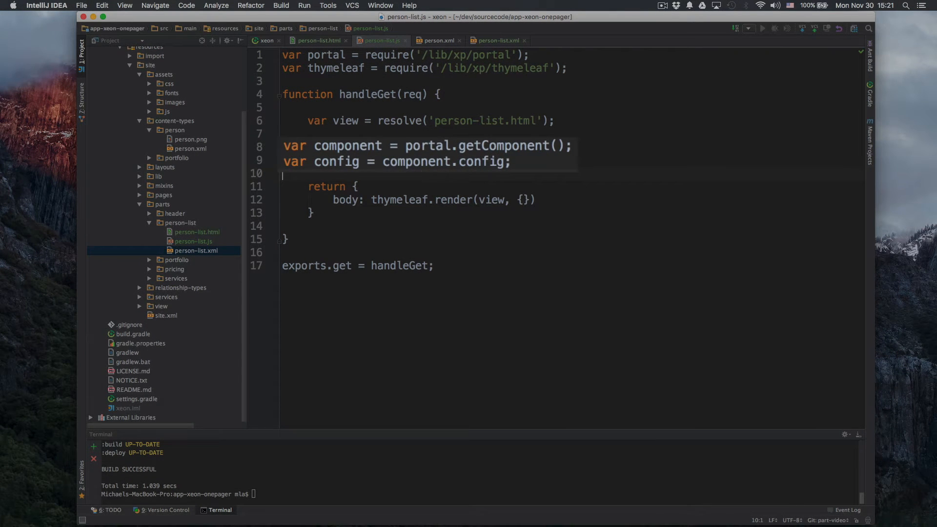
{"action": "type", "text": "var model = {"}
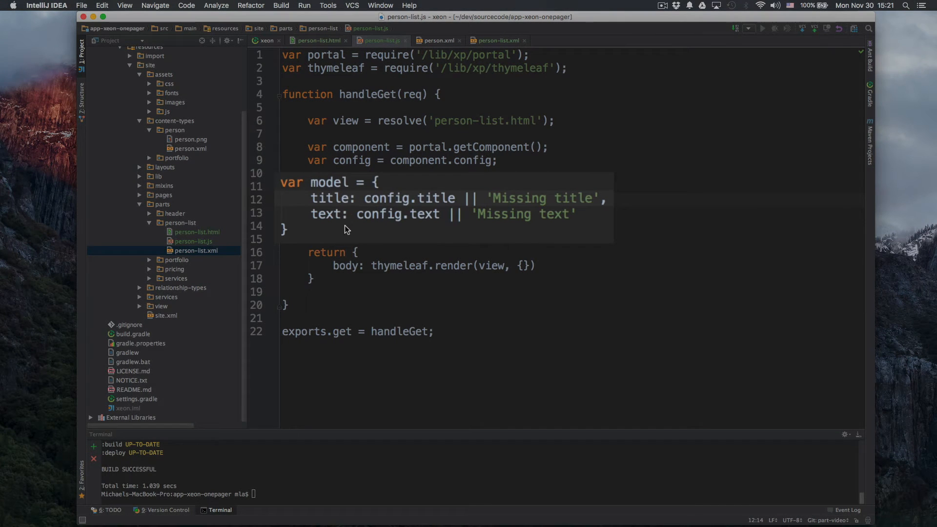
{"action": "mouse_move", "coordinate": [373, 236]}
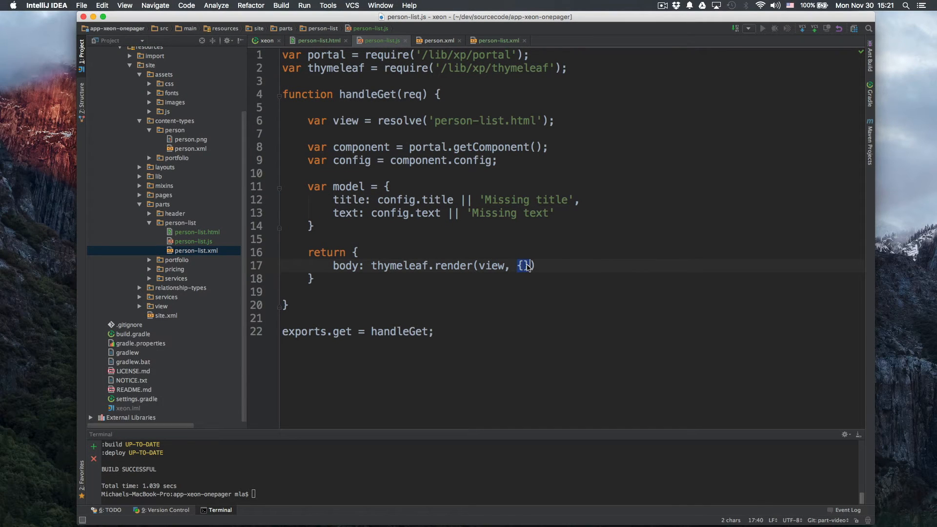
{"action": "type", "text": "model"}
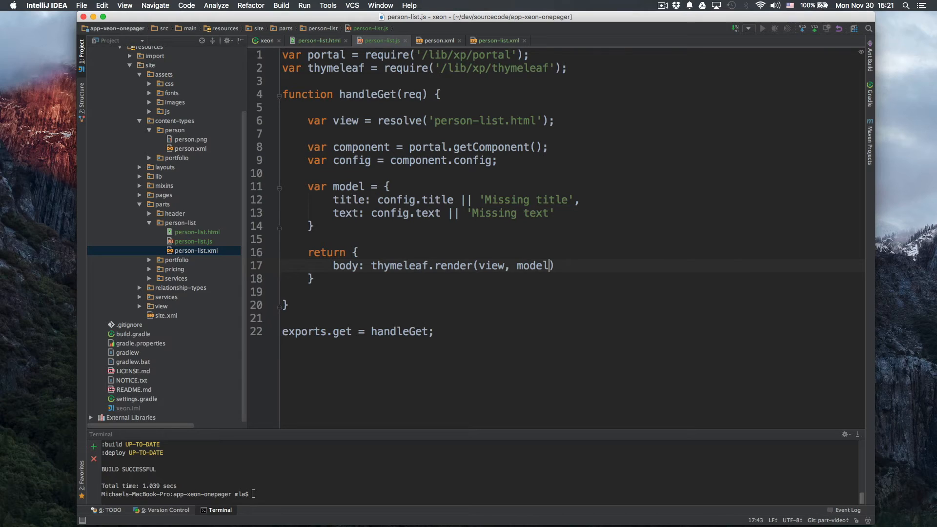
{"action": "mouse_move", "coordinate": [553, 265]}
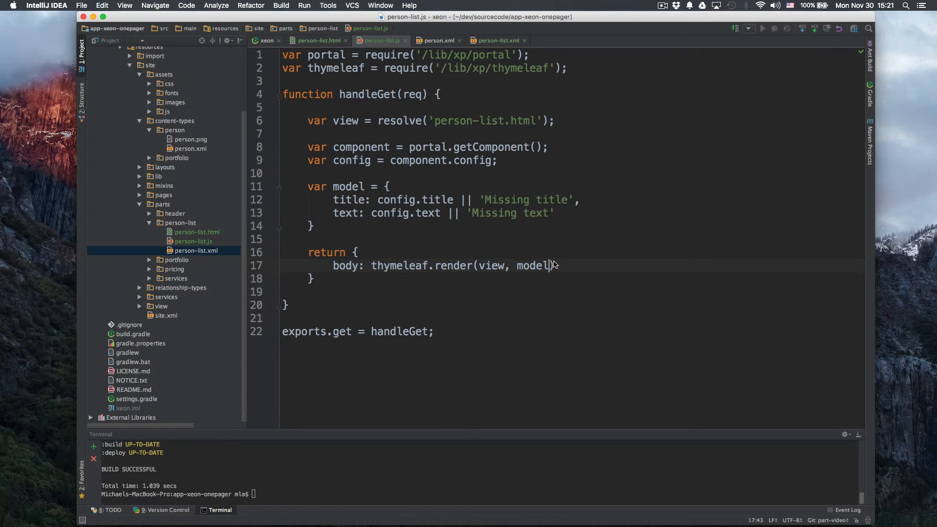
{"action": "mouse_move", "coordinate": [342, 202]}
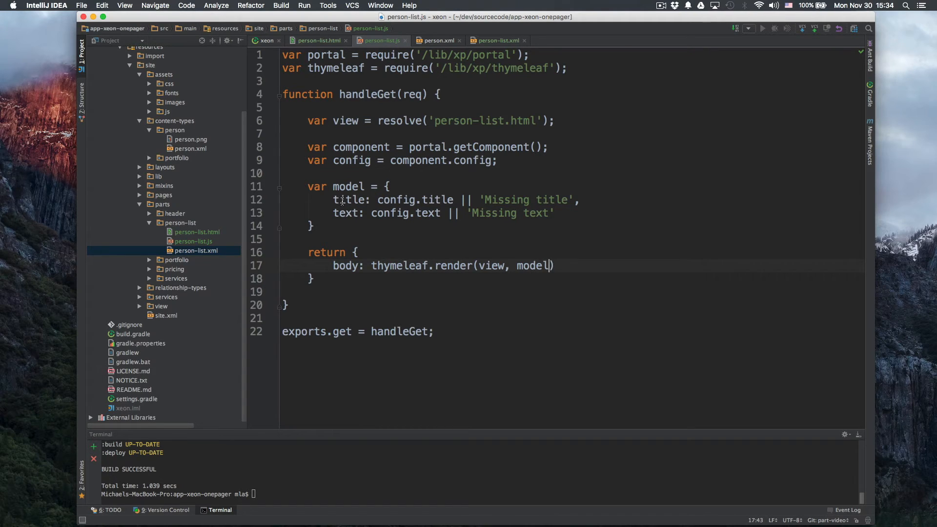
{"action": "mouse_move", "coordinate": [322, 47]}
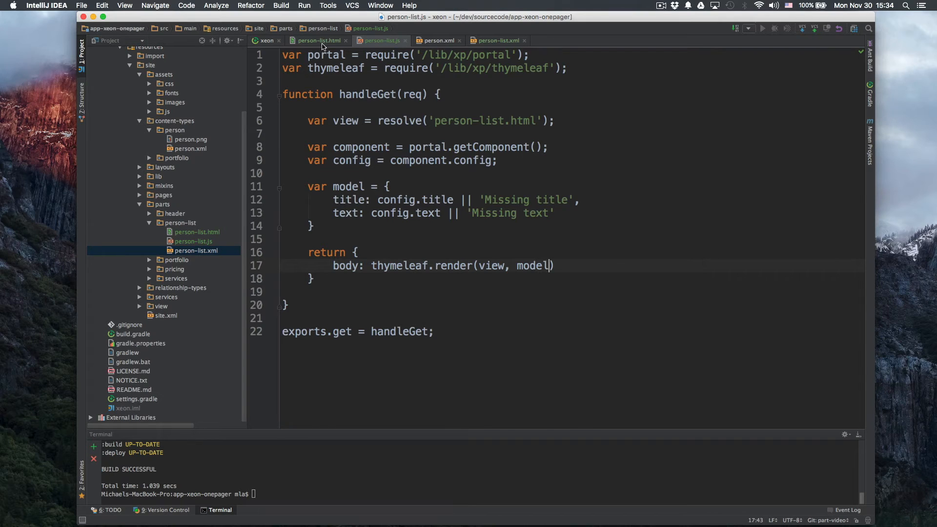
- Bind the h2 to ${title} and lead paragraph to ${text}, then run gradle deploy
{"action": "left_click", "coordinate": [316, 40]}
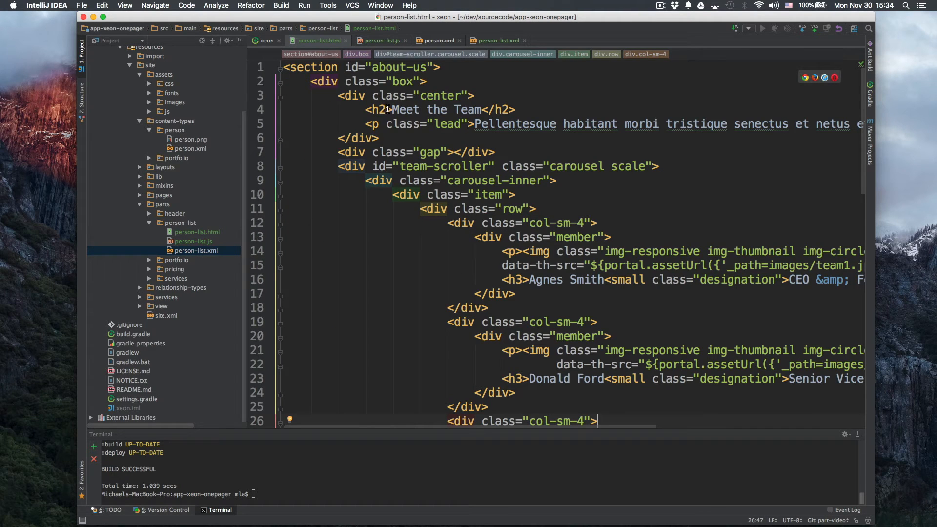
{"action": "left_click", "coordinate": [387, 109]}
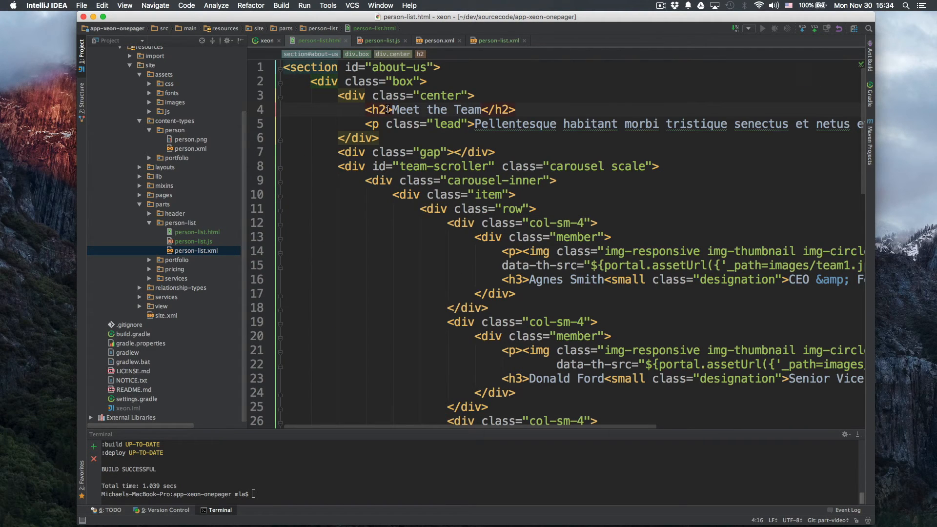
{"action": "type", "text": "data-th-text=\"${title}\""}
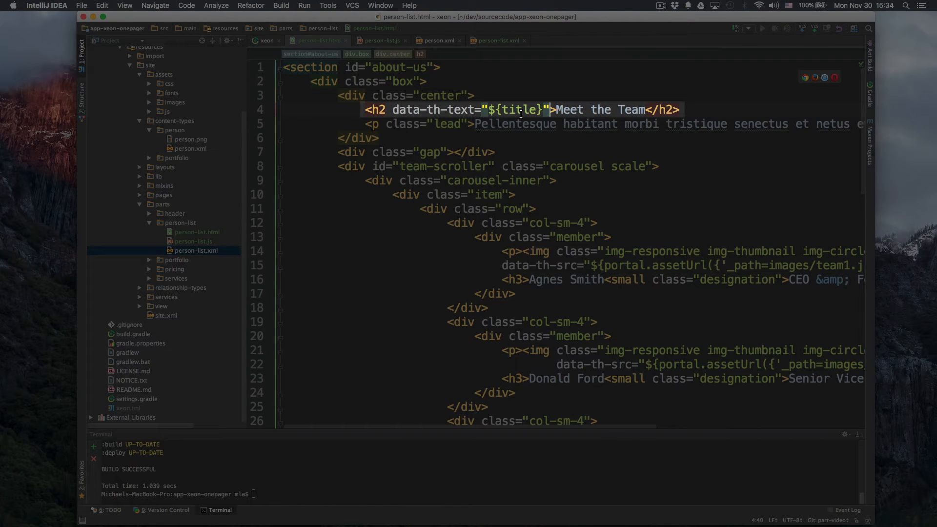
{"action": "left_click", "coordinate": [469, 123]}
{"action": "type", "text": "\" data-th-utext=\"${text"}
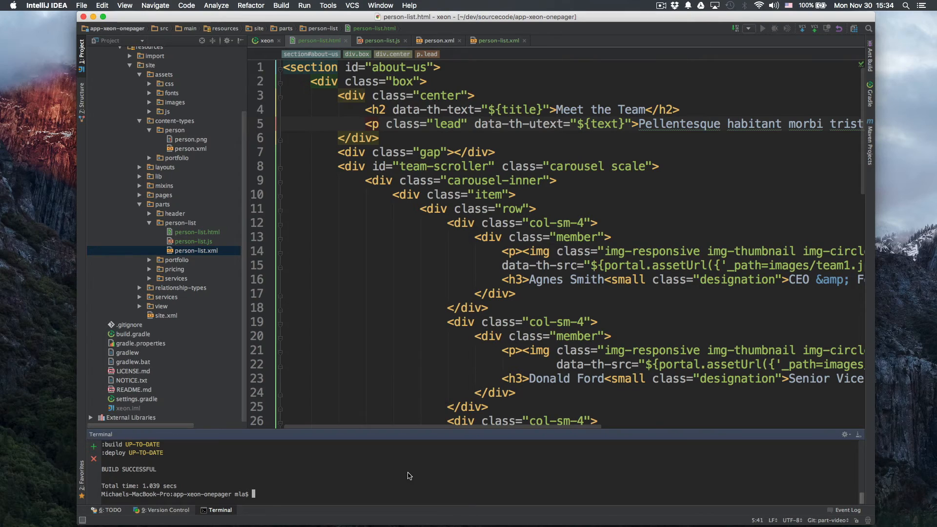
{"action": "type", "text": "gradle d"}
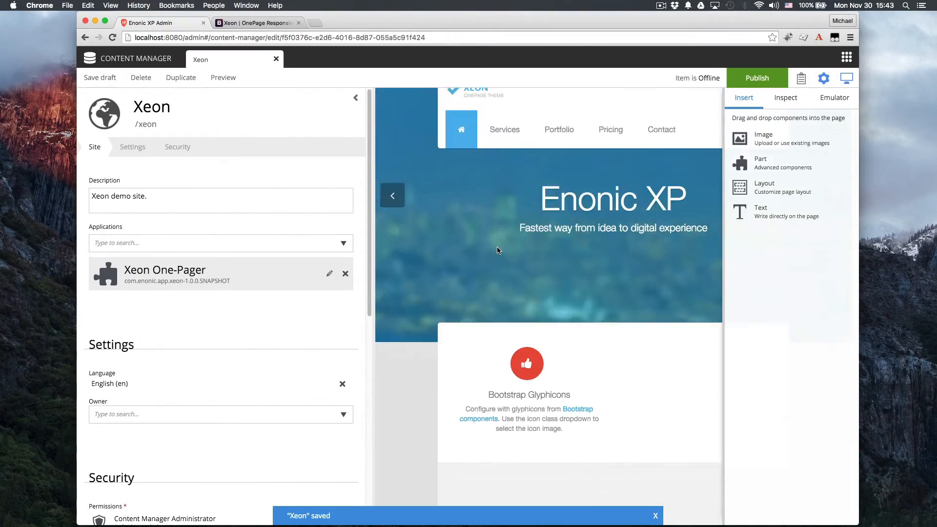
- Inspect the Xeon person list part and enter 'Some text goes here.' as its text
{"action": "scroll", "scroll_direction": "down", "scroll_amount": 3}
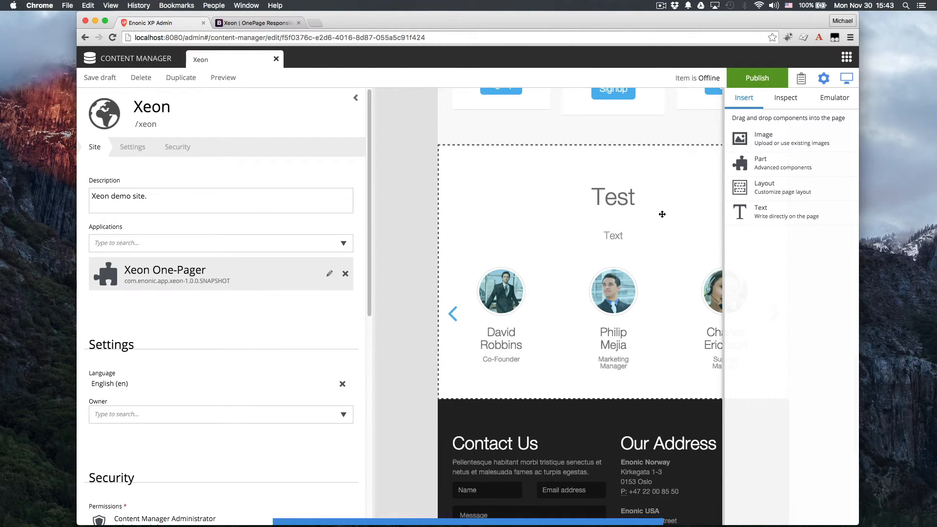
{"action": "right_click", "coordinate": [613, 235]}
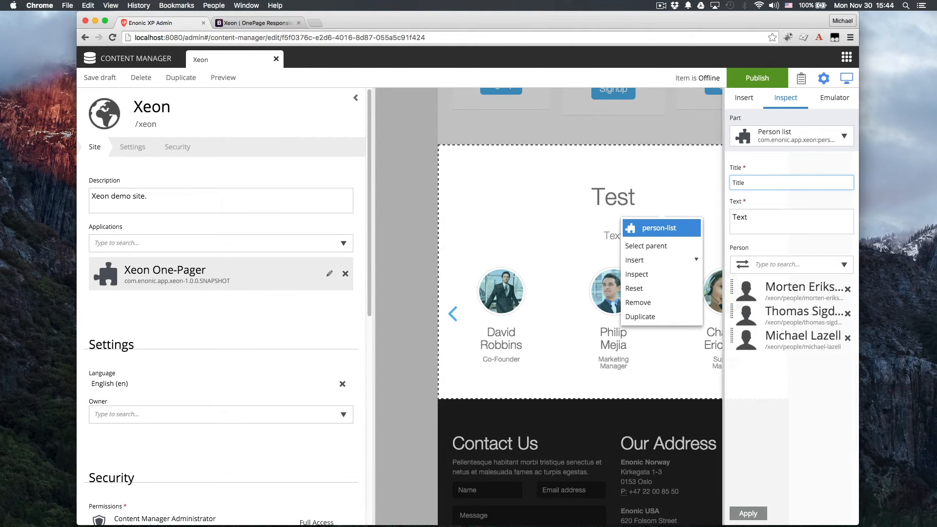
{"action": "type", "text": "Some text"}
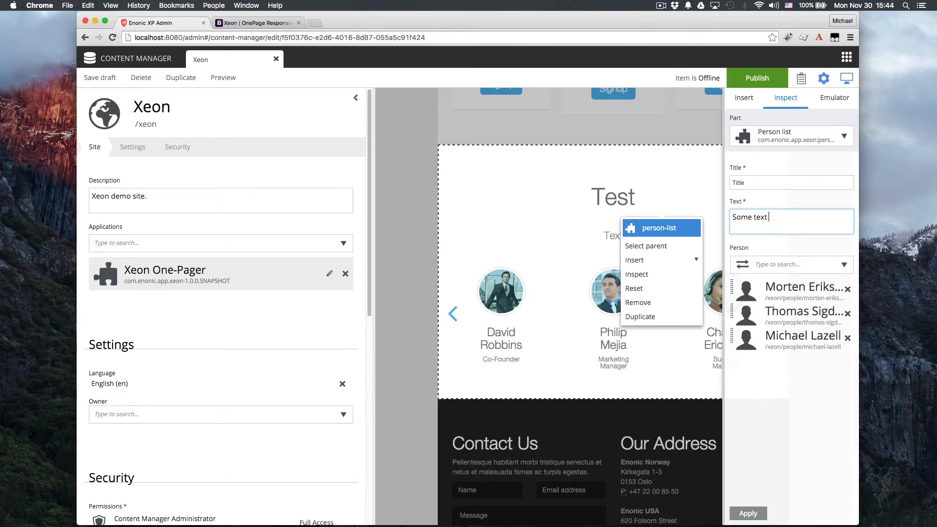
{"action": "type", "text": "goes here."}
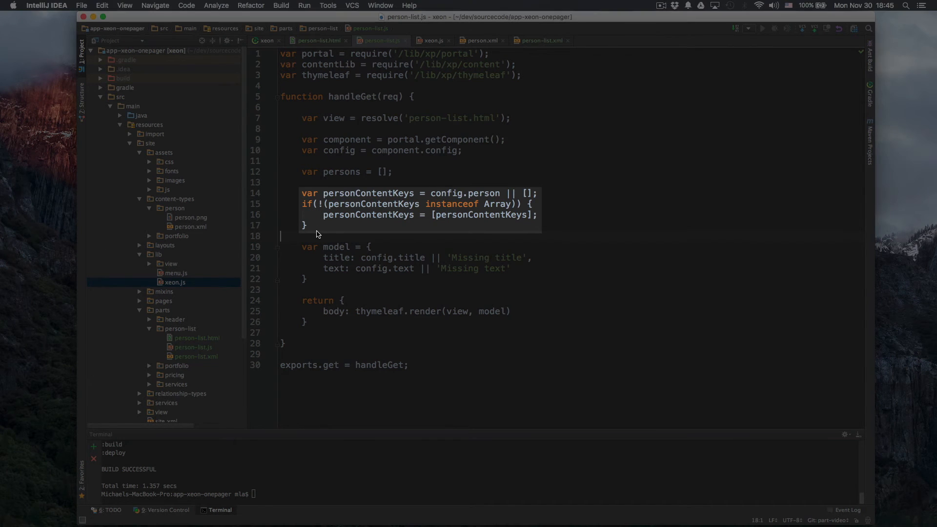
- Loop over selected person keys collecting name, jobTitle and imageUrl, adding persons to the model
{"action": "type", "text": "personContentKeys.forEach(function(personKey) {"}
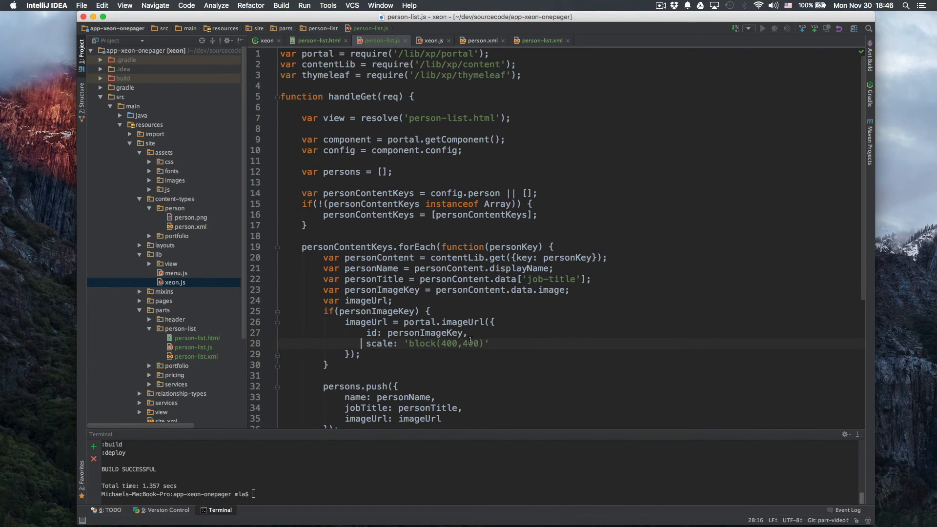
{"action": "scroll", "scroll_direction": "down", "scroll_amount": 3}
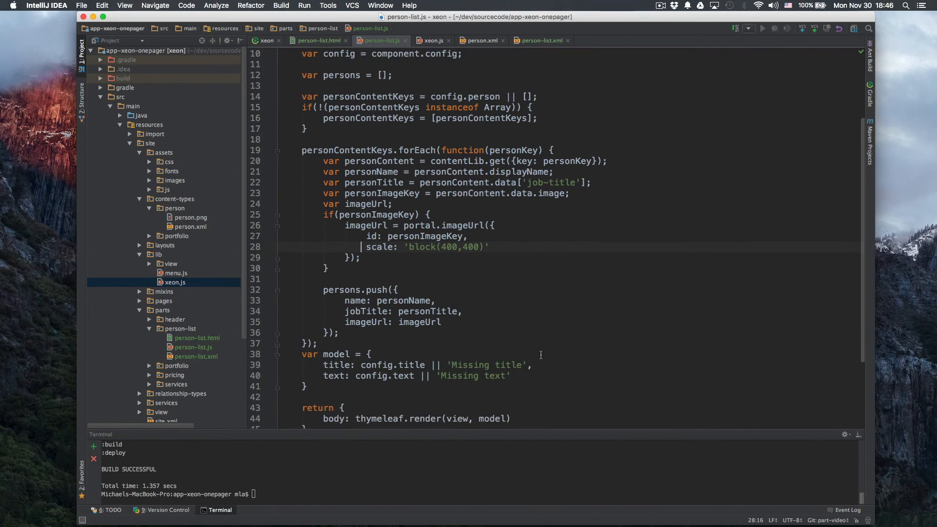
{"action": "type", "text": "persons: persons"}
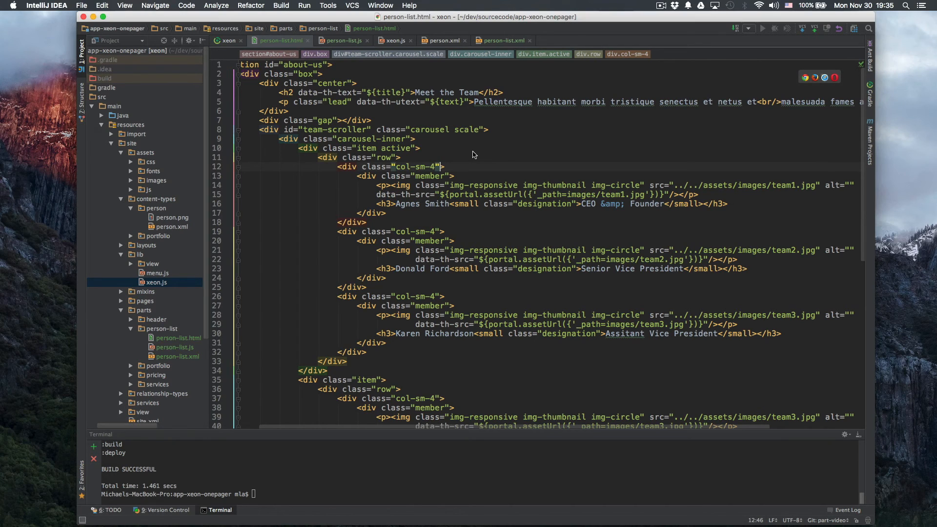
- Repeat the member card with data-th-each over ${persons}, binding the photo to person.imageUrl
{"action": "type", "text": "data-th-each=\"perso"}
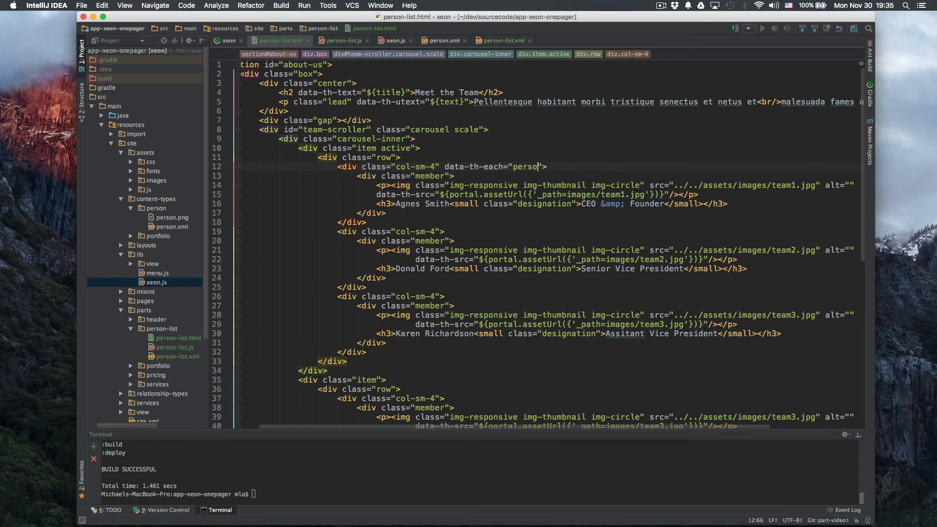
{"action": "type", "text": ": ${persons"}
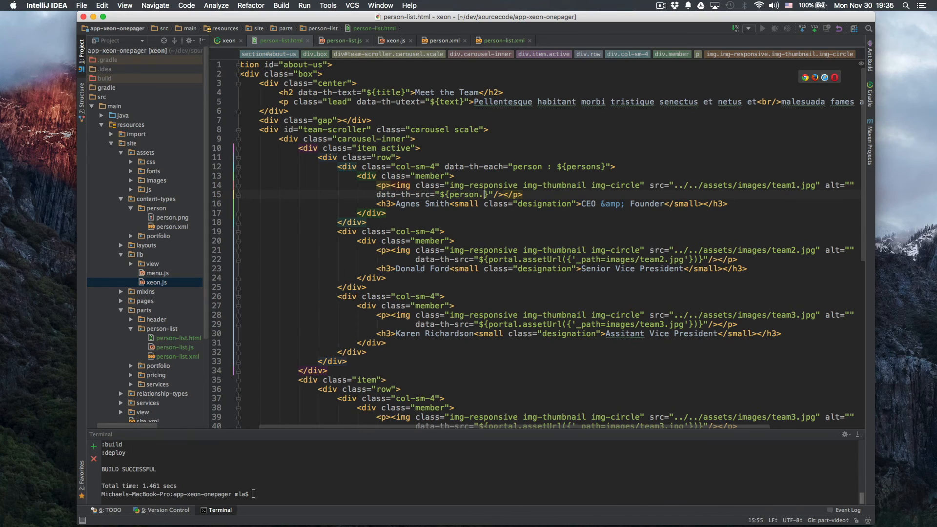
{"action": "type", "text": "imageUrl"}
{"action": "type", "text": "<"}
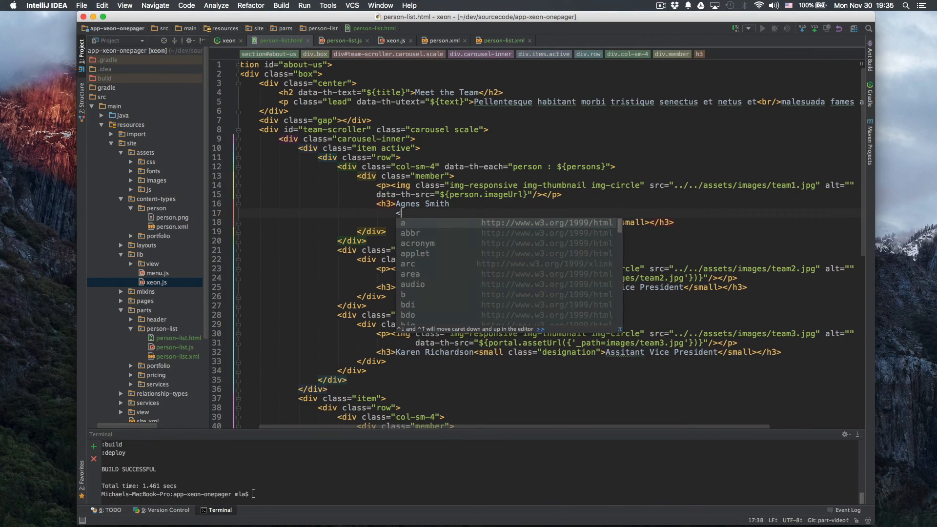
{"action": "type", "text": "div"}
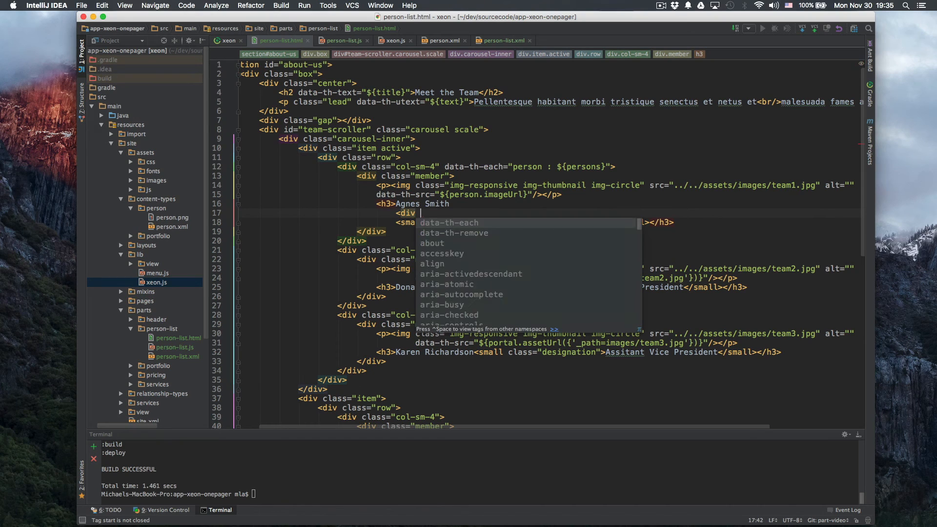
- Bind person.name and person.jobTitle in the card and remove the placeholder member cards
{"action": "type", "text": "data-th-text=\"${"}
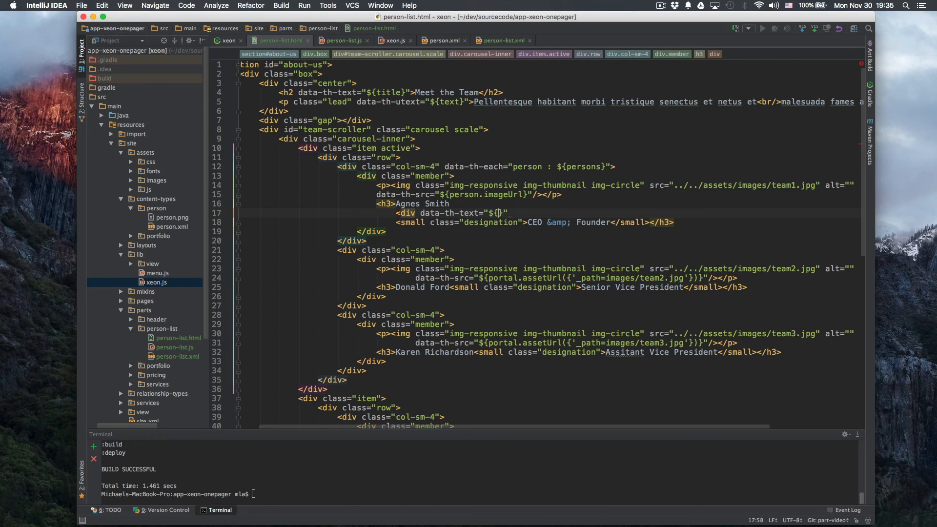
{"action": "type", "text": "person.name"}
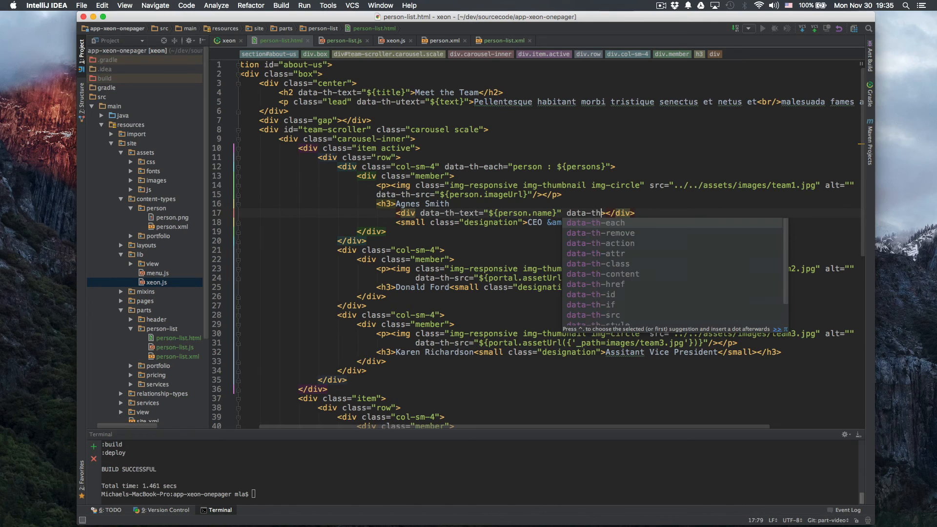
{"action": "left_click", "coordinate": [601, 233]}
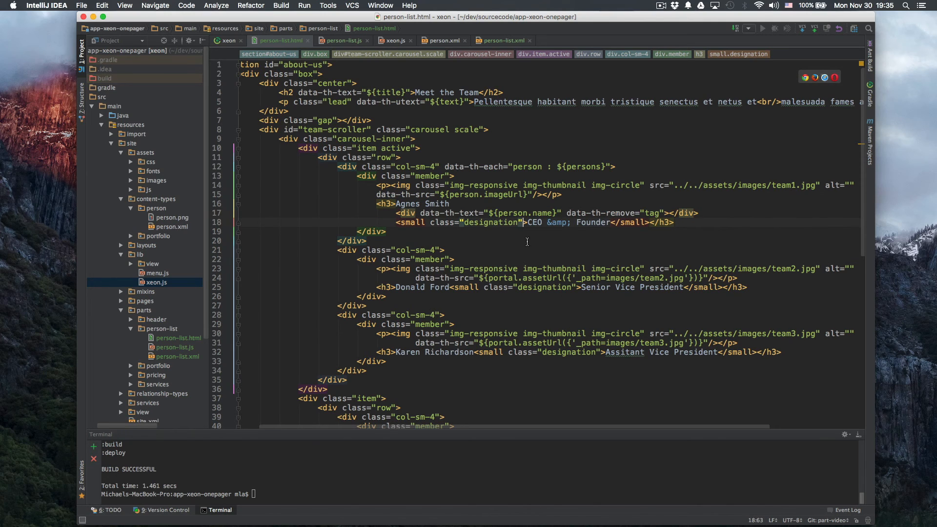
{"action": "type", "text": "data-"}
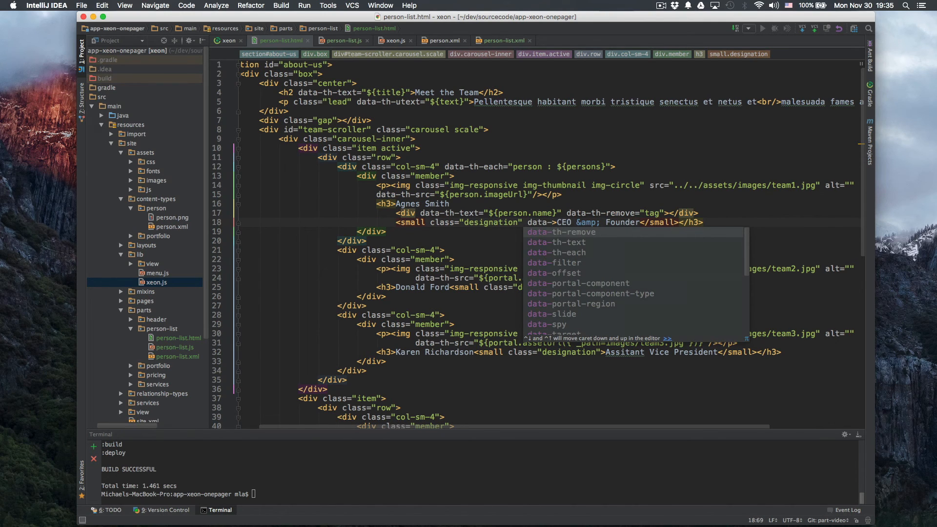
{"action": "left_click", "coordinate": [555, 242]}
{"action": "type", "text": " data-th-remove=\"all\""}
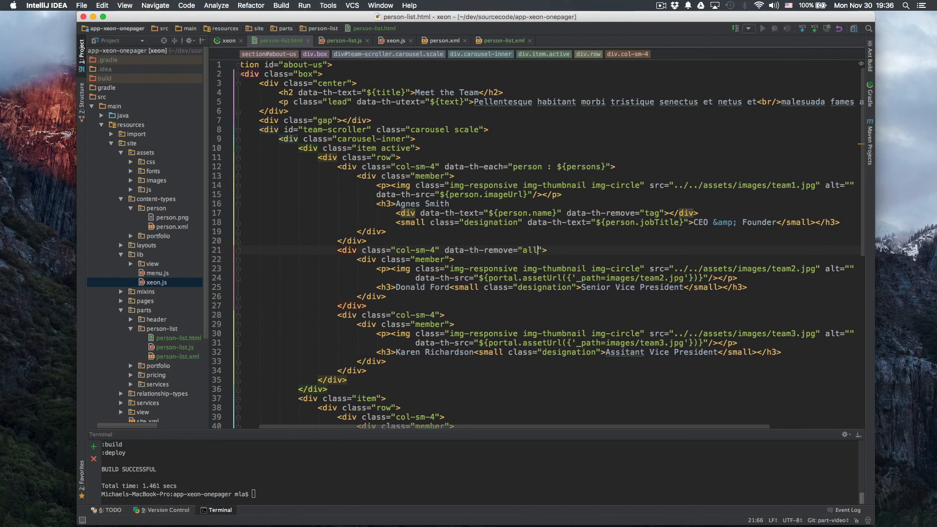
{"action": "double_click", "coordinate": [453, 249]}
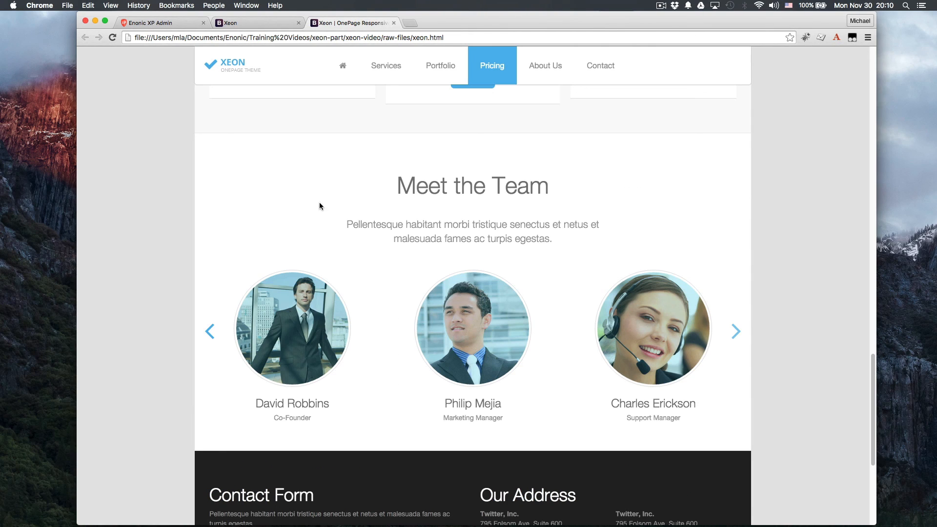
- Switch to the Xeon preview showing Morten Eriksen, Thomas Sigdestad and Michael Lazell
{"action": "left_click", "coordinate": [736, 332]}
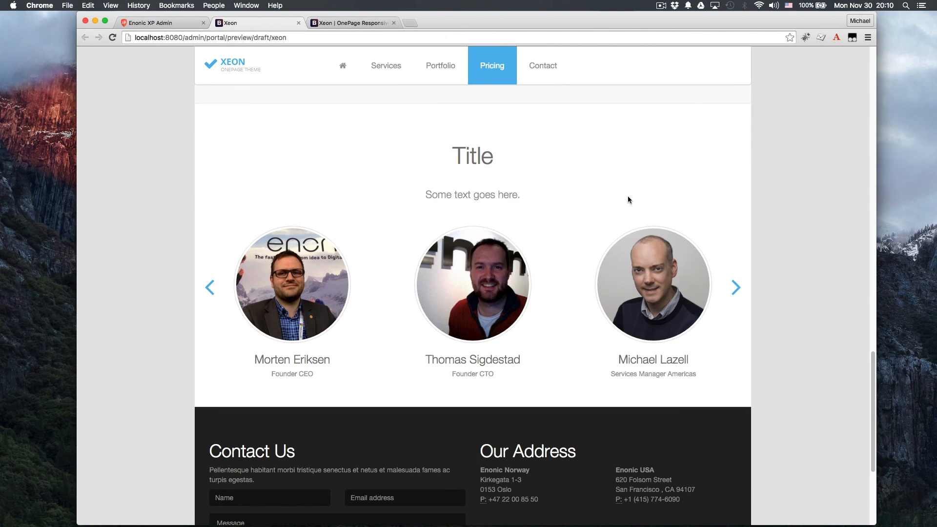
{"action": "mouse_move", "coordinate": [737, 287]}
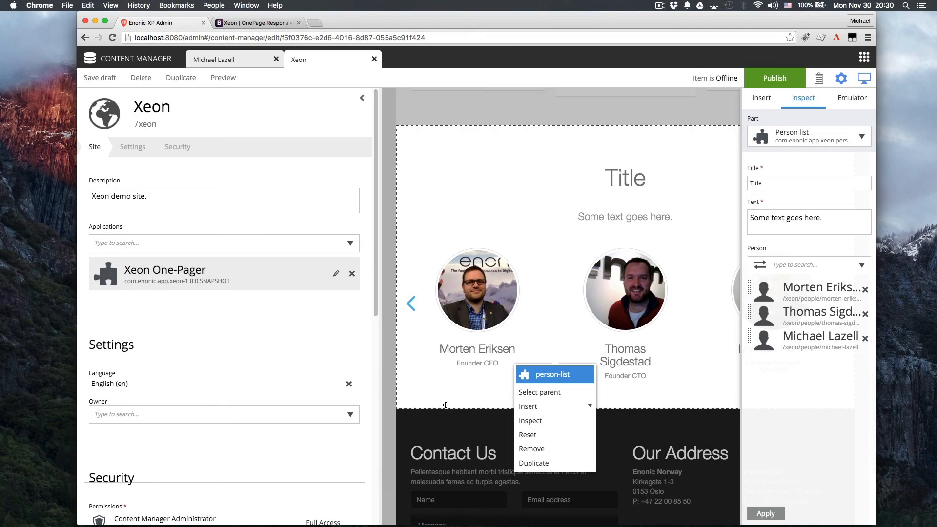
{"action": "mouse_move", "coordinate": [766, 408]}
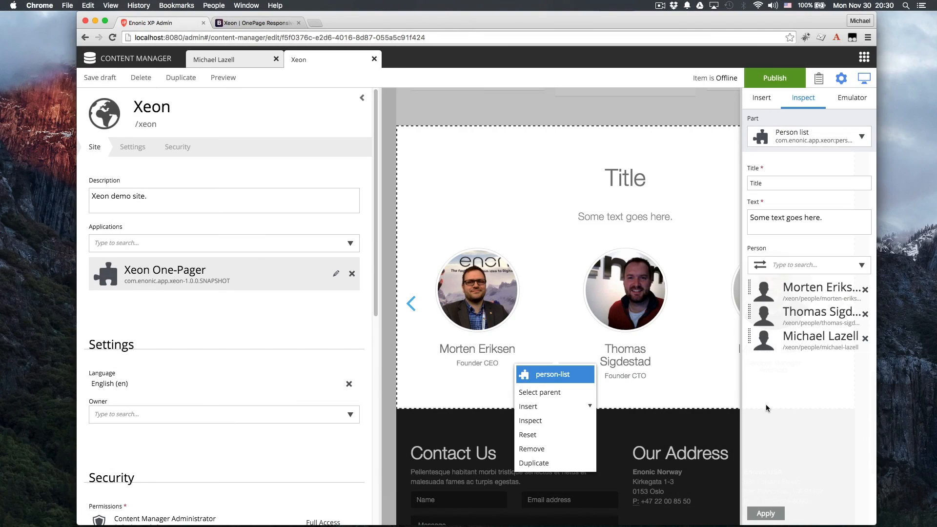